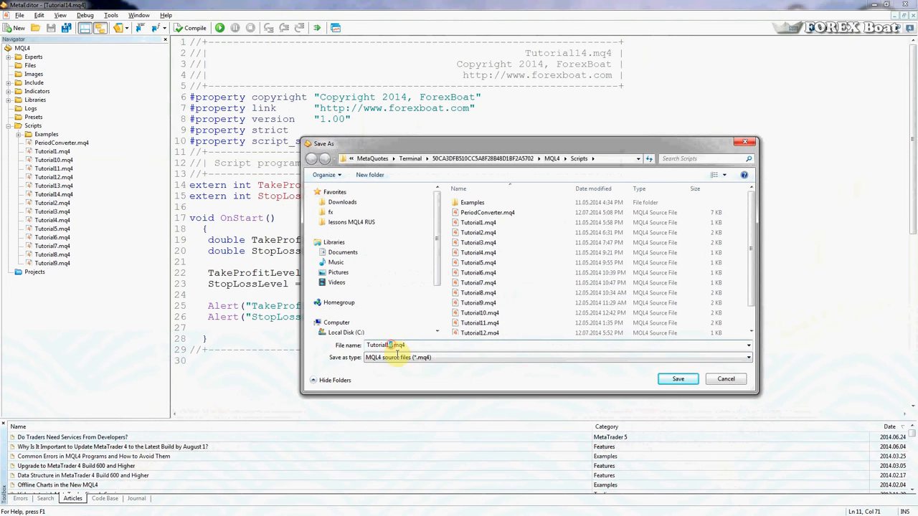
# Save the previous script as Tutorial15.mq4 and compile it with 0 errors
pyautogui.click(676, 379)
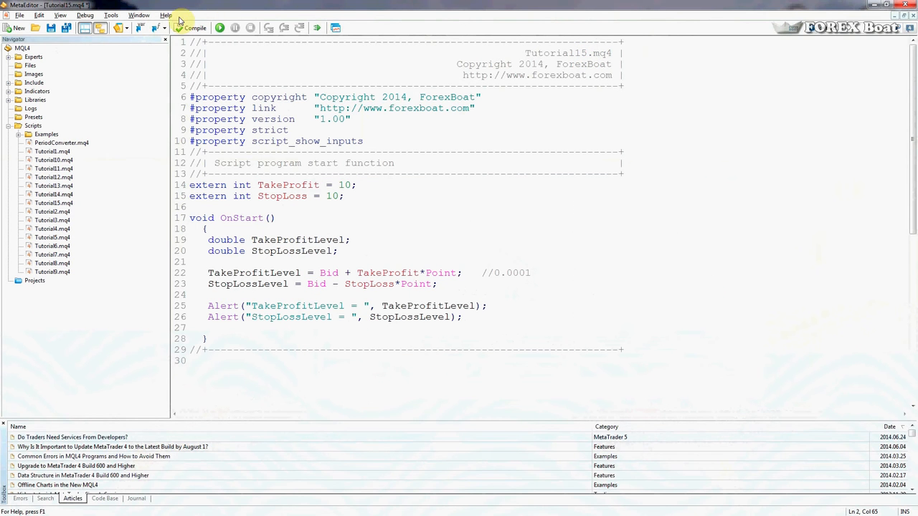
pyautogui.click(191, 28)
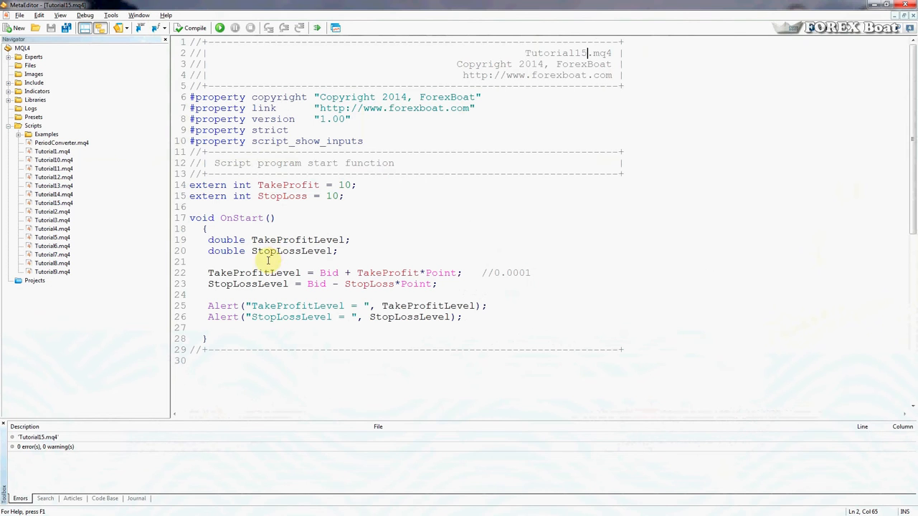
pyautogui.moveTo(359, 258)
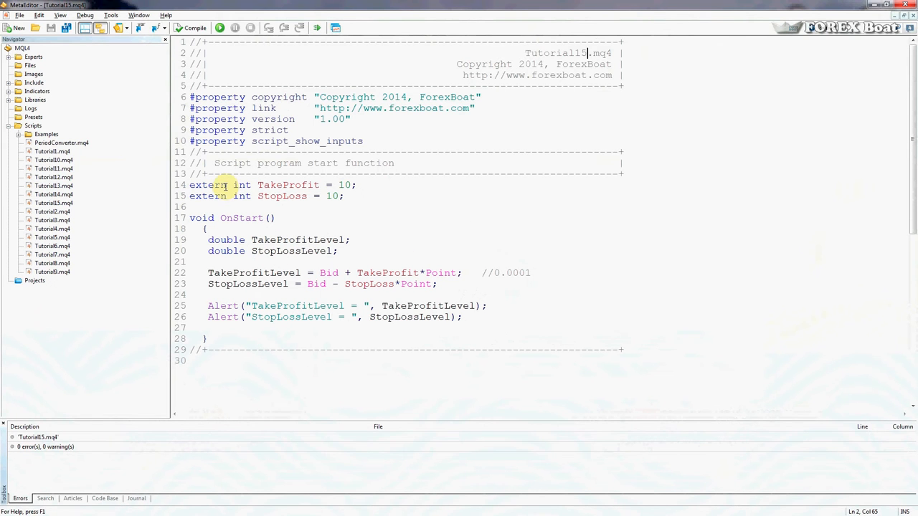
# Highlight the extern inputs, StopLossLevel/TakeProfitLevel variables, Bid and the 0.0001 comment to explain them
pyautogui.doubleClick(288, 185)
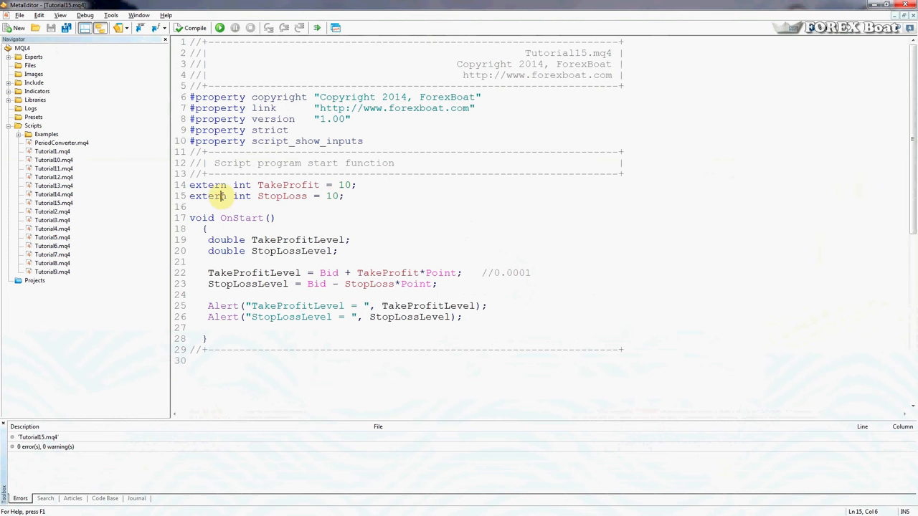
pyautogui.doubleClick(208, 196)
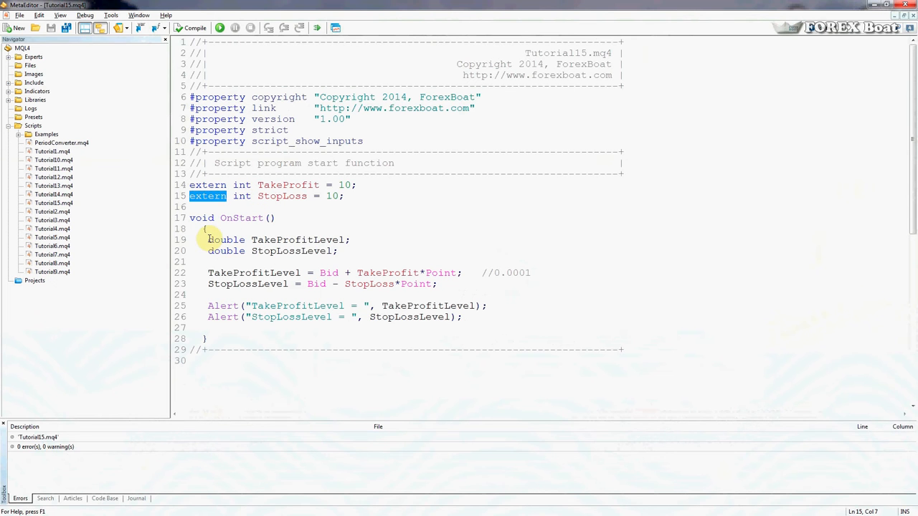
pyautogui.moveTo(207, 239); pyautogui.dragTo(337, 251)
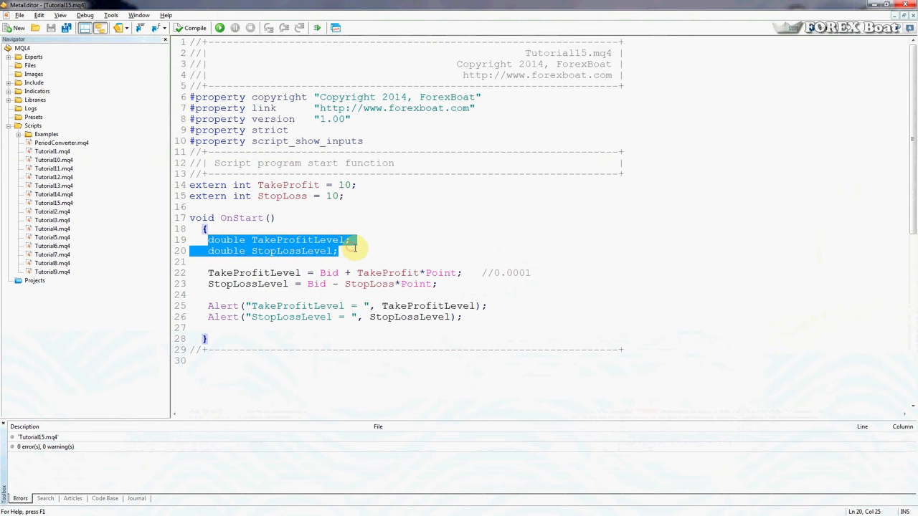
pyautogui.doubleClick(291, 251)
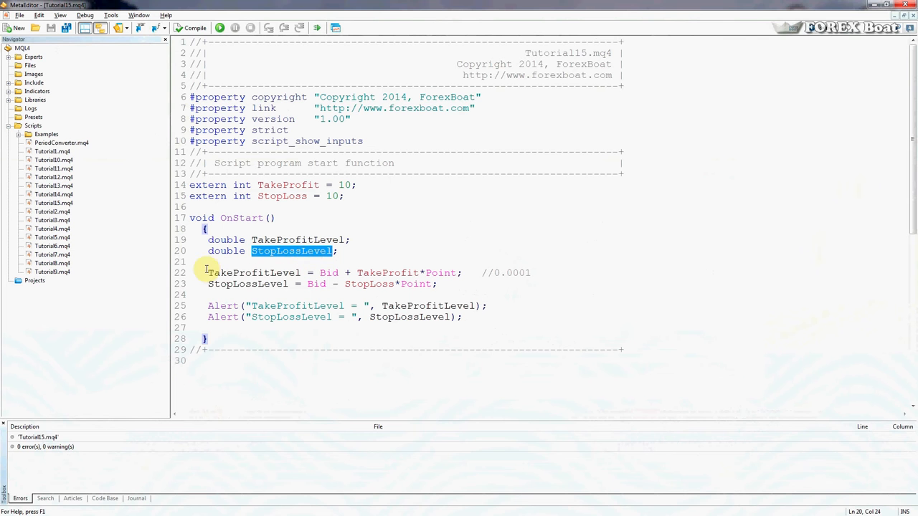
pyautogui.click(244, 284)
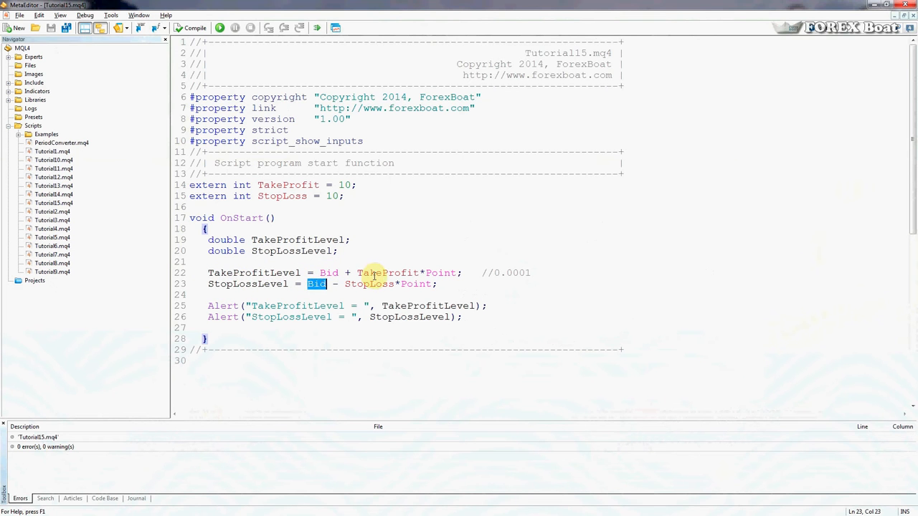
pyautogui.doubleClick(289, 185)
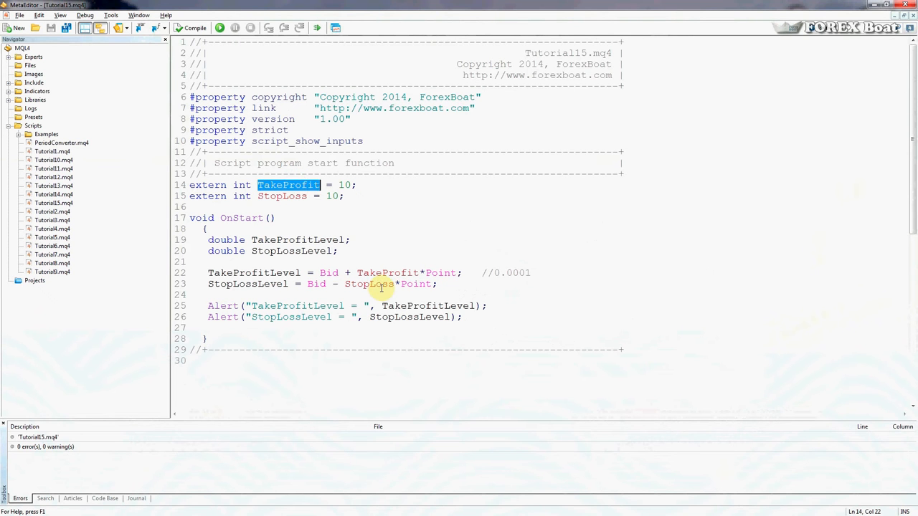
pyautogui.doubleClick(281, 196)
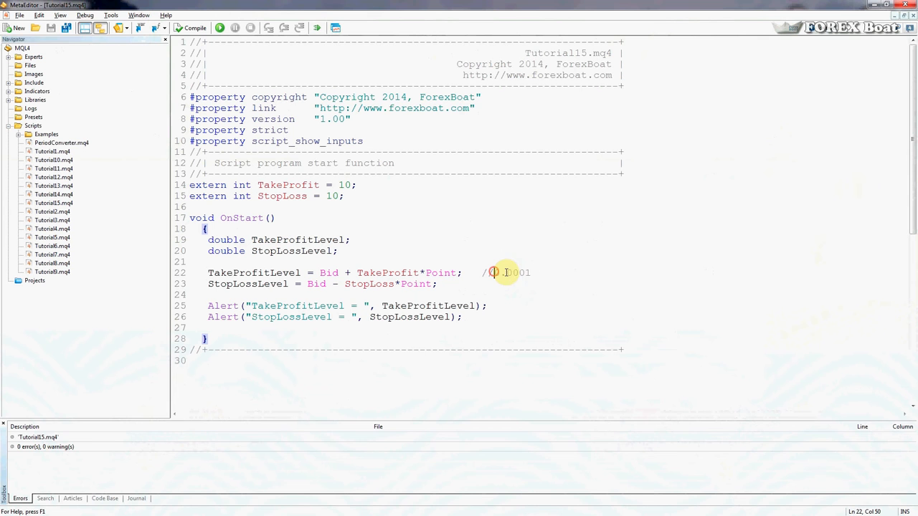
pyautogui.doubleClick(511, 273)
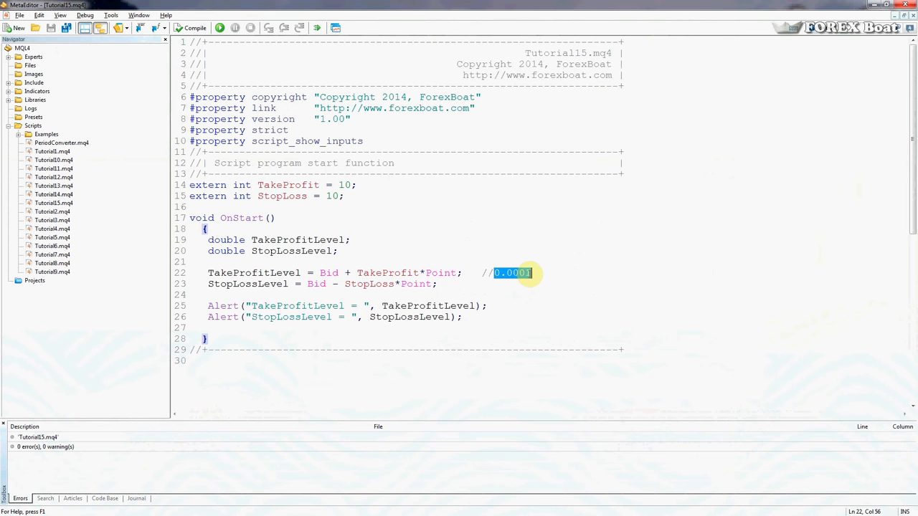
pyautogui.moveTo(303, 341)
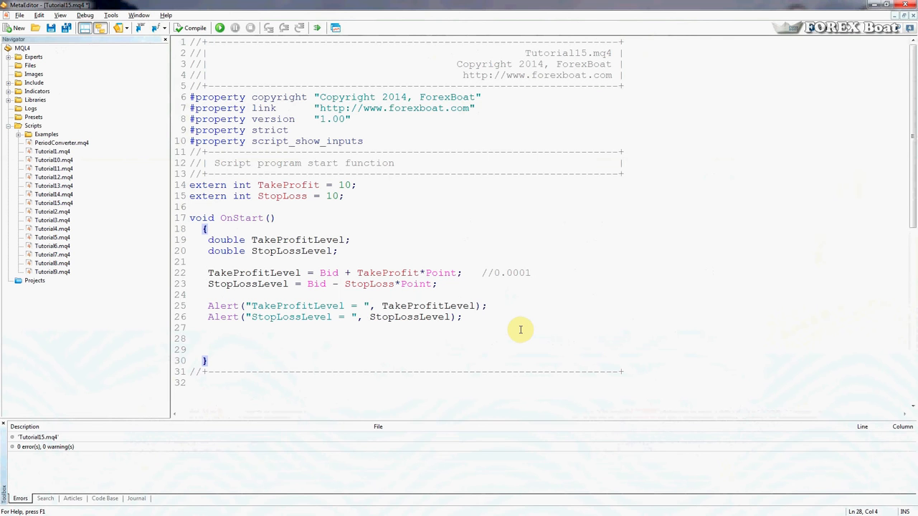
# Type OrderSend( on line 28 and open its MQL4 reference page
pyautogui.click(208, 338)
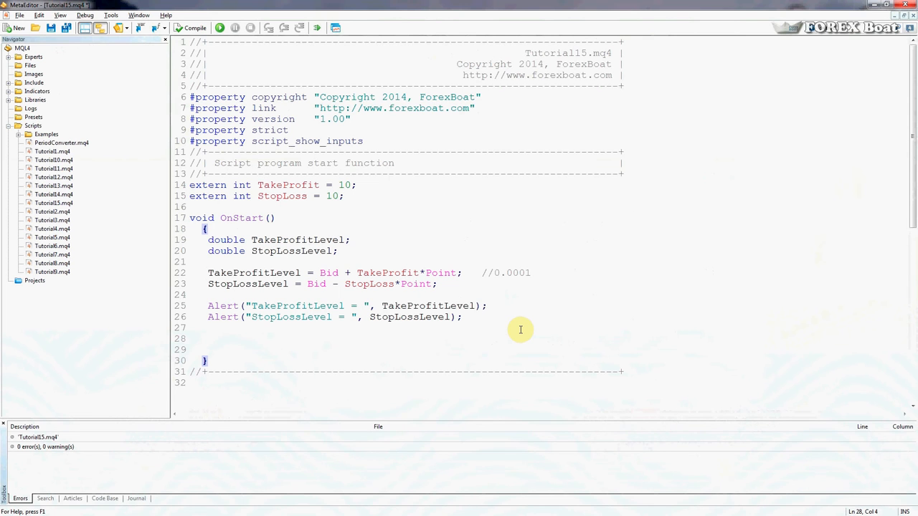
pyautogui.write('Or')
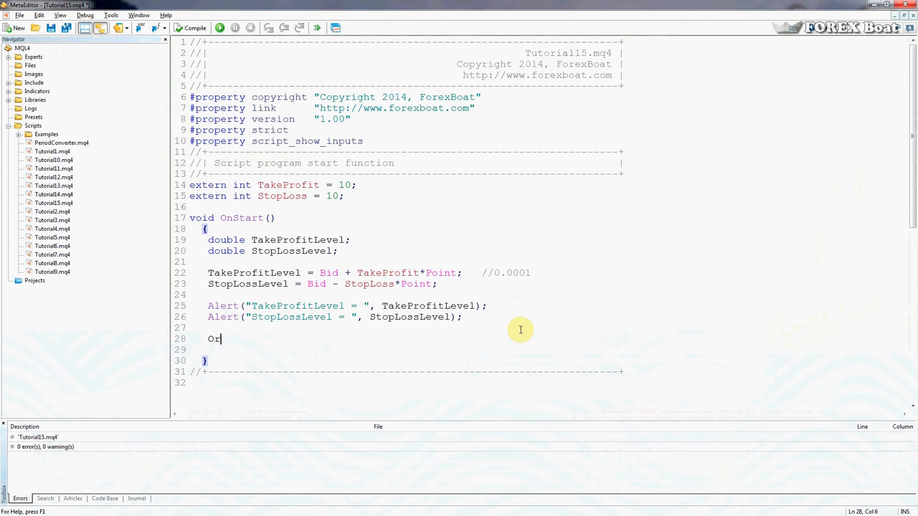
pyautogui.write('derSend')
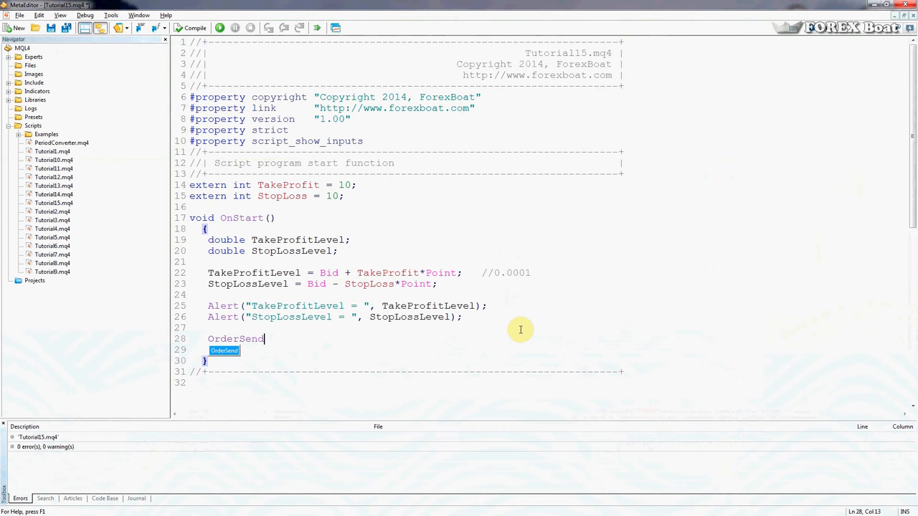
pyautogui.write('(')
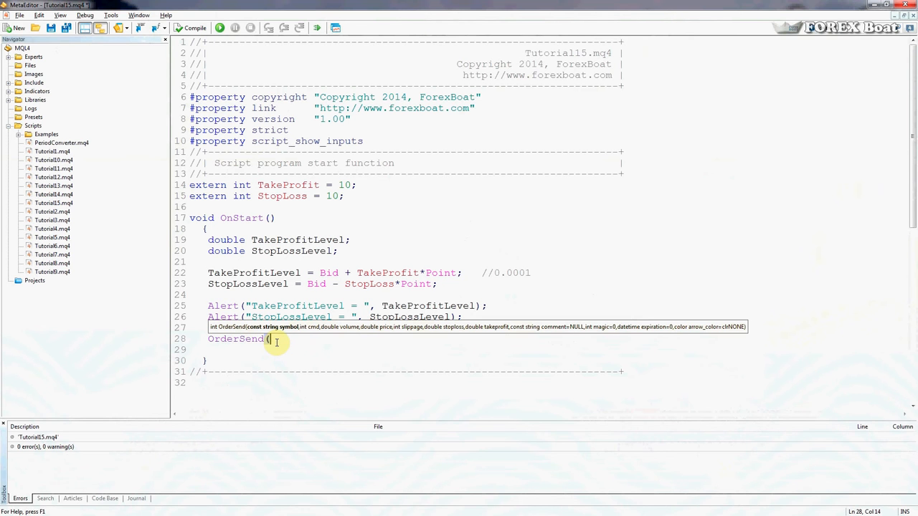
pyautogui.doubleClick(235, 339)
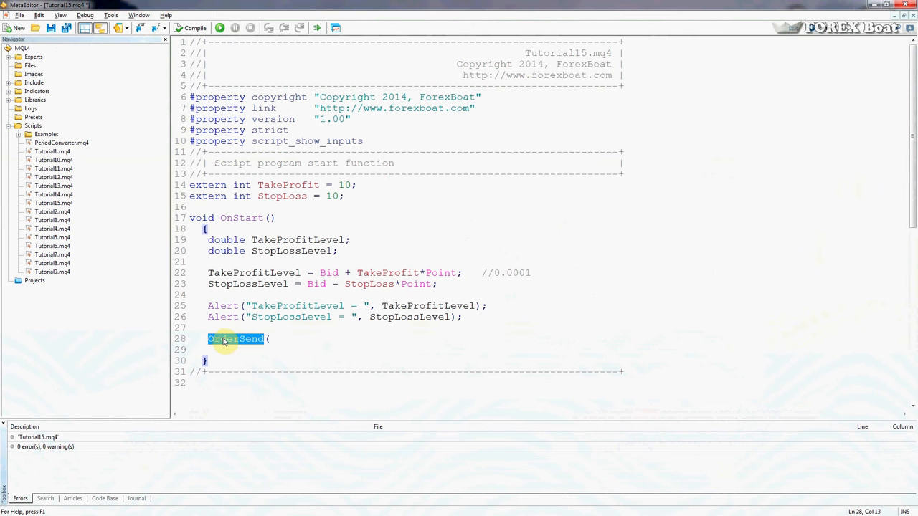
pyautogui.click(235, 339)
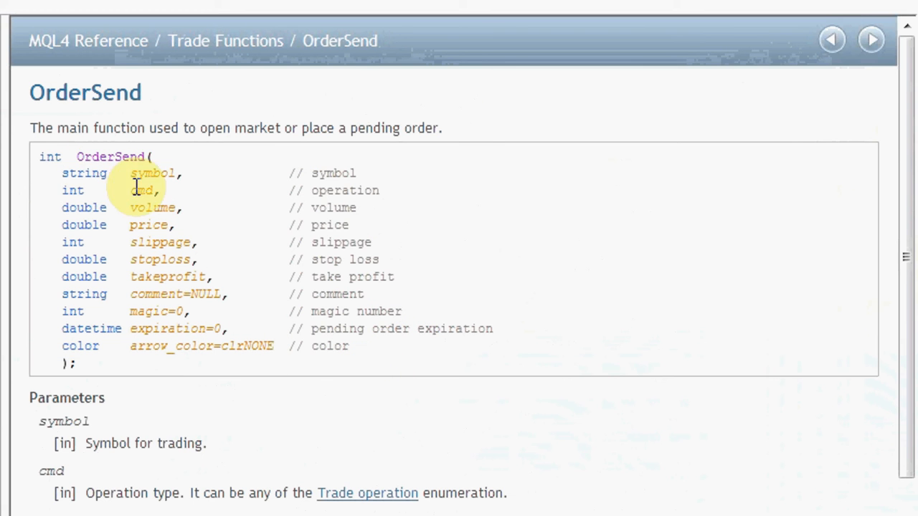
pyautogui.doubleClick(151, 173)
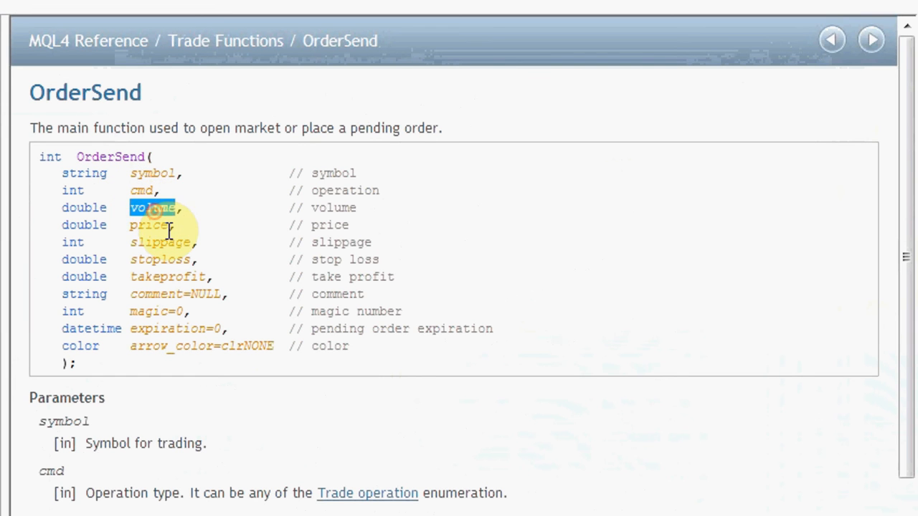
pyautogui.doubleClick(149, 224)
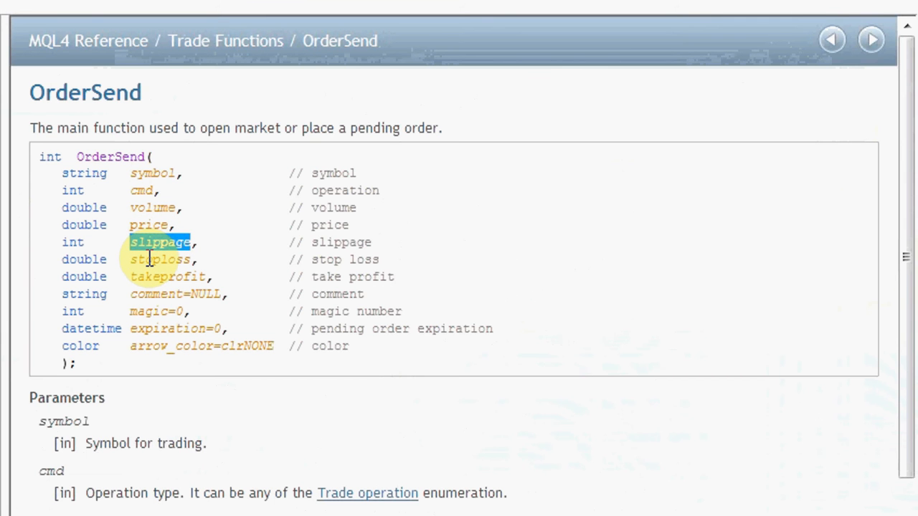
pyautogui.doubleClick(158, 260)
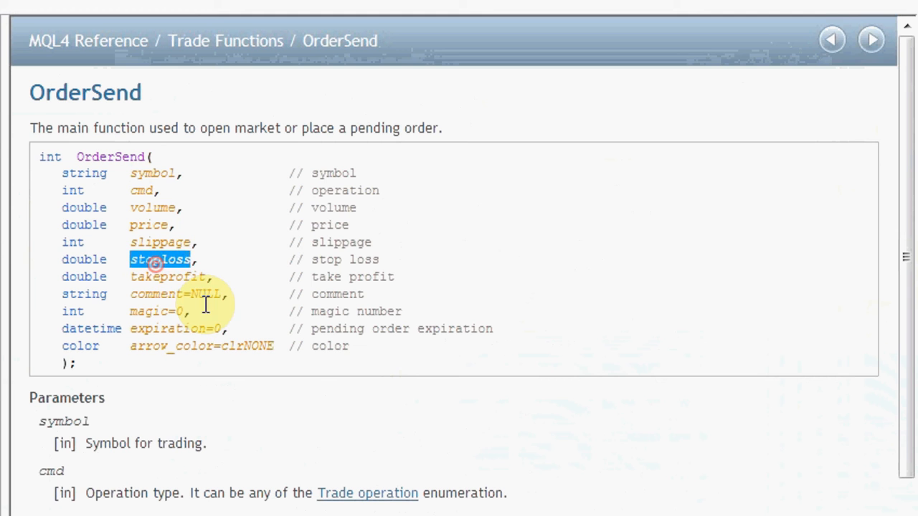
pyautogui.doubleClick(168, 277)
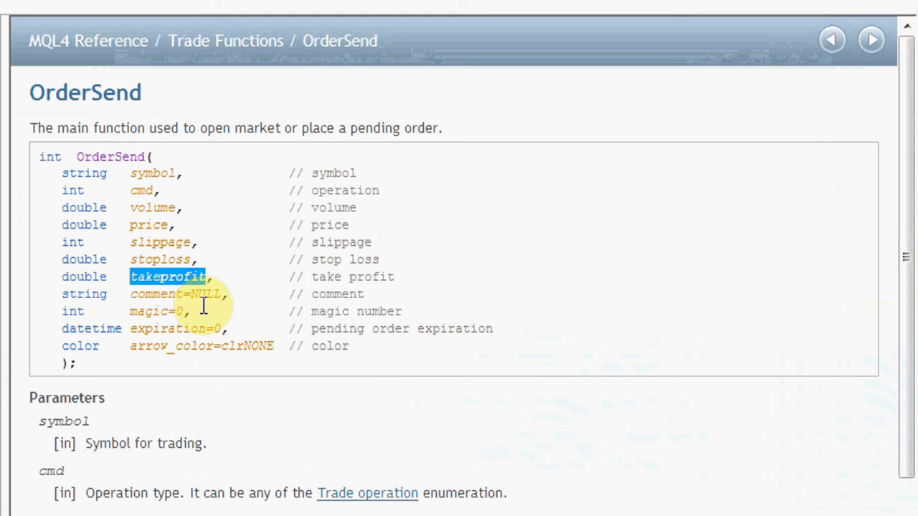
pyautogui.doubleClick(156, 294)
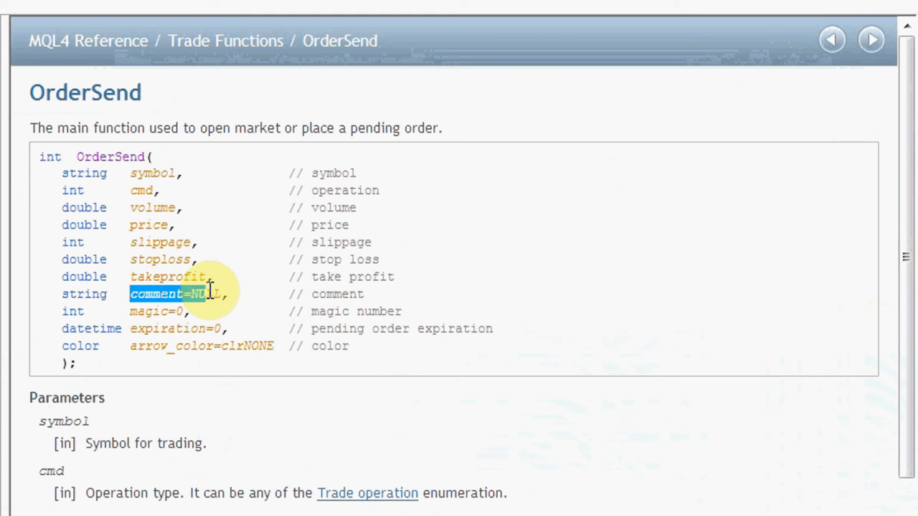
pyautogui.moveTo(208, 294); pyautogui.dragTo(359, 346)
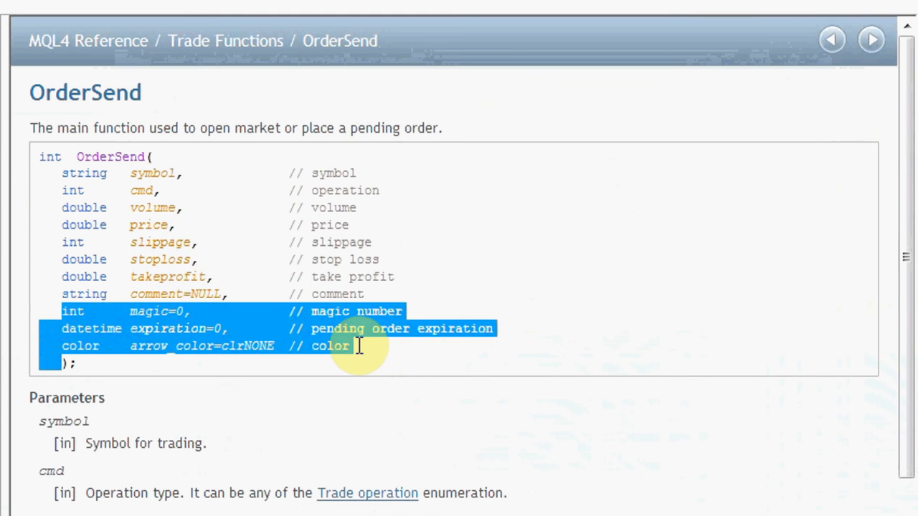
pyautogui.click(369, 346)
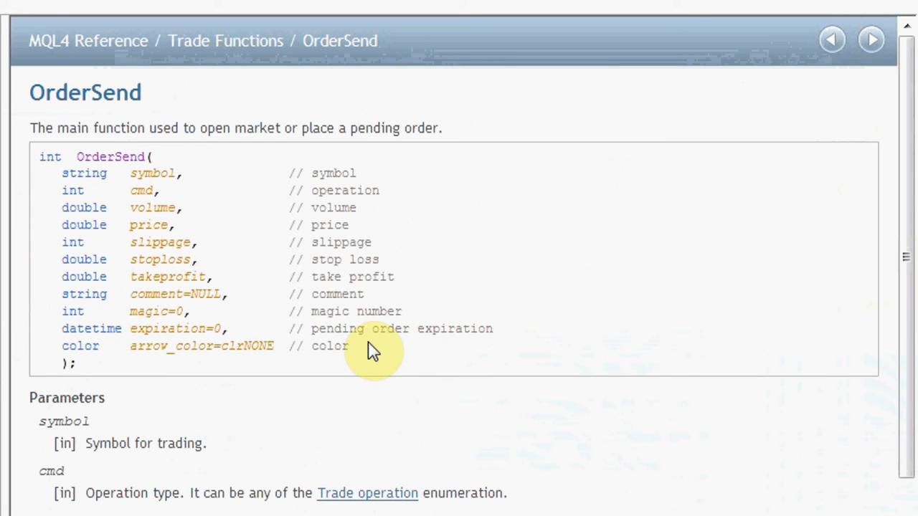
pyautogui.moveTo(373, 351); pyautogui.dragTo(179, 323)
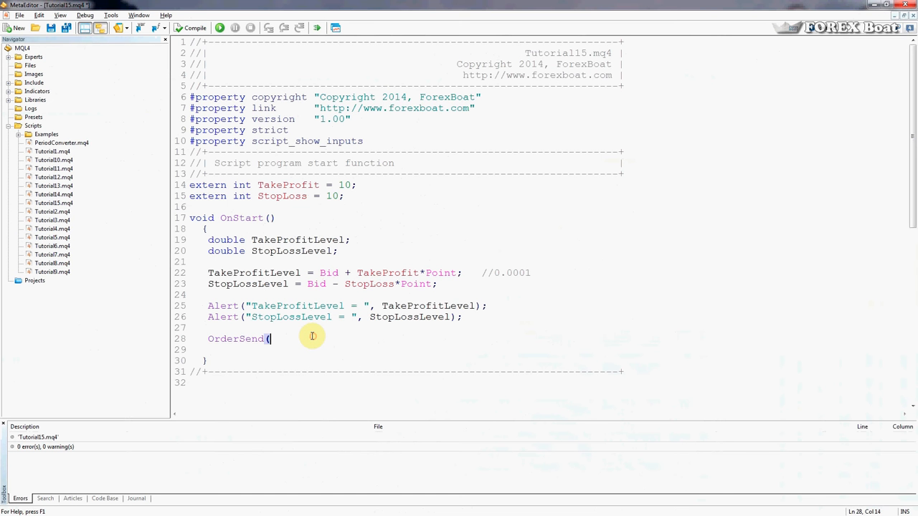
# Enter the first OrderSend arguments: "EURUSD", OP_BUY, 1.0 lot, Ask and slippage 10
pyautogui.write('(')
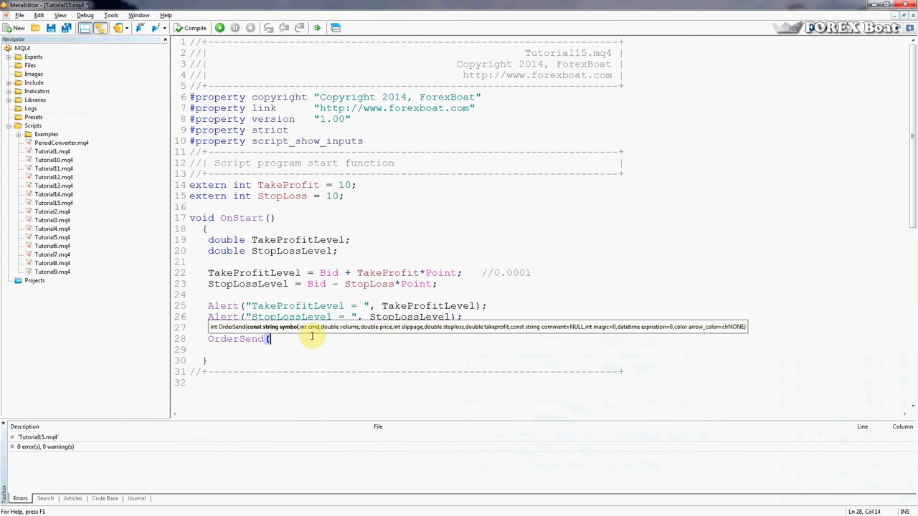
pyautogui.write('"EUR')
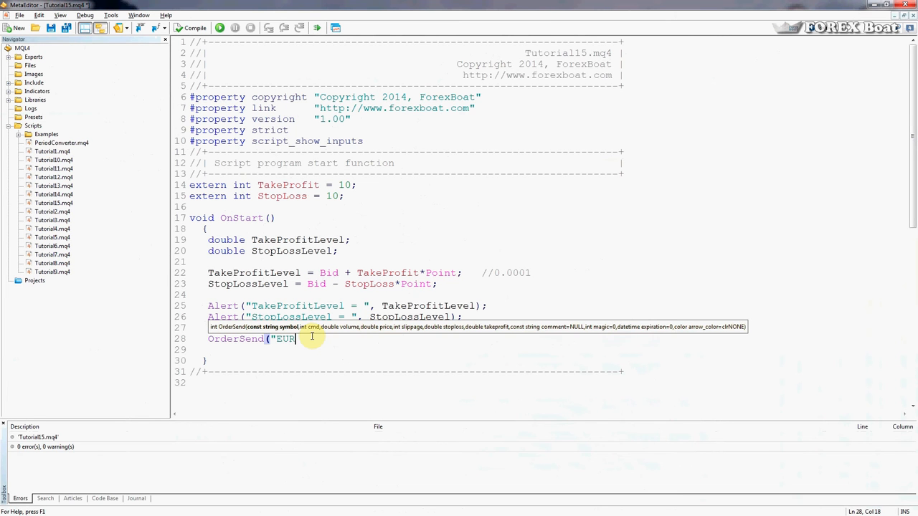
pyautogui.write('USD",')
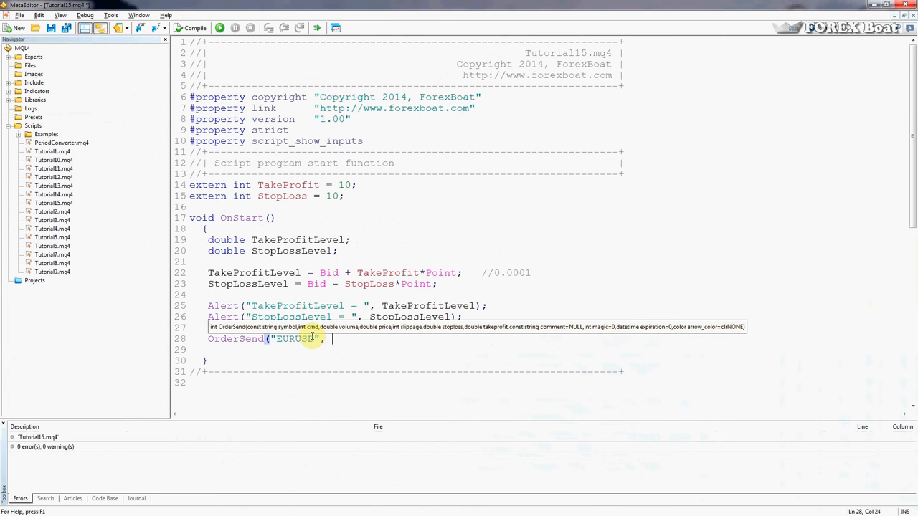
pyautogui.write('OP_BUY,')
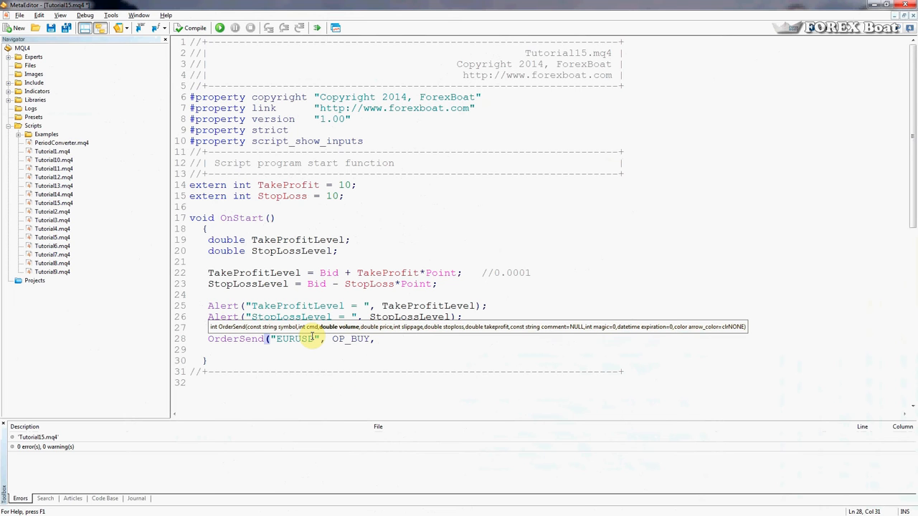
pyautogui.write('1.')
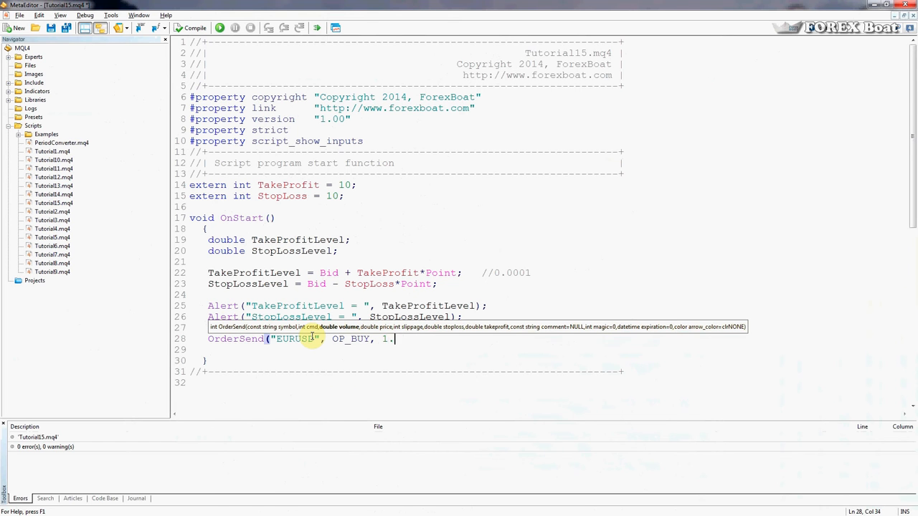
pyautogui.write('0,')
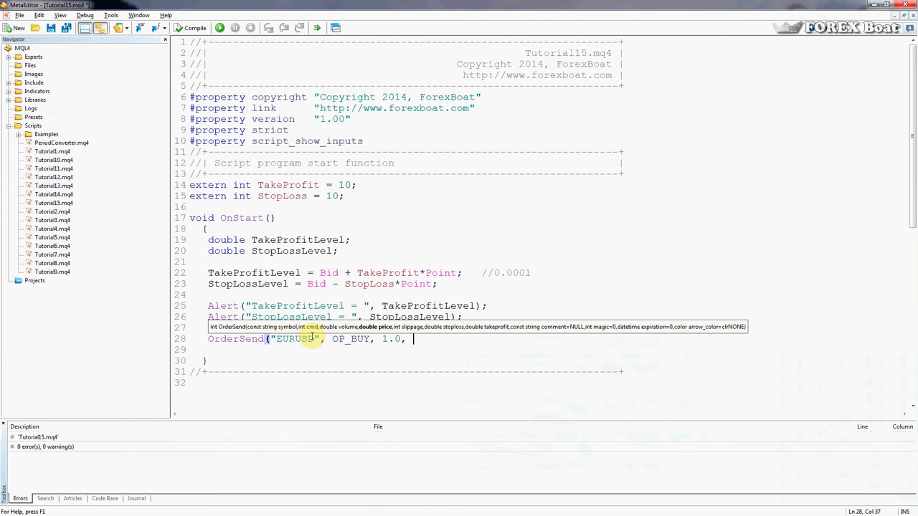
pyautogui.write('A')
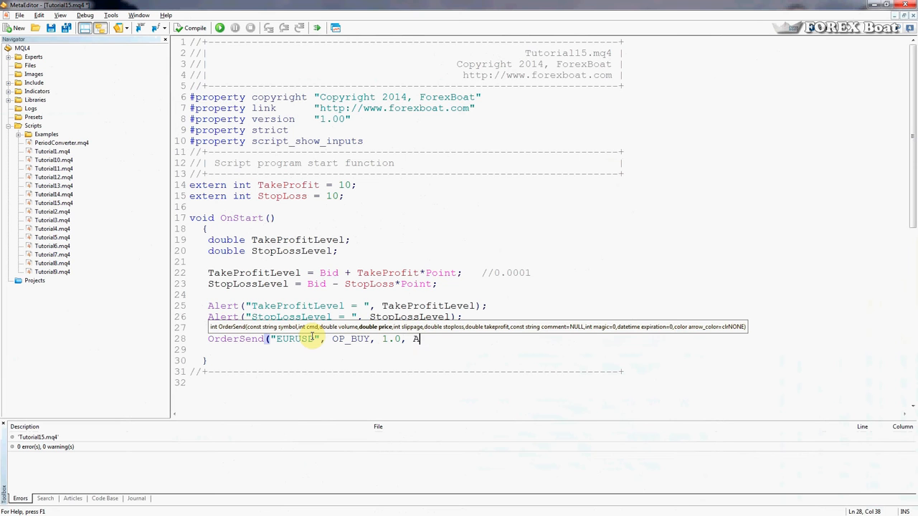
pyautogui.write('sk')
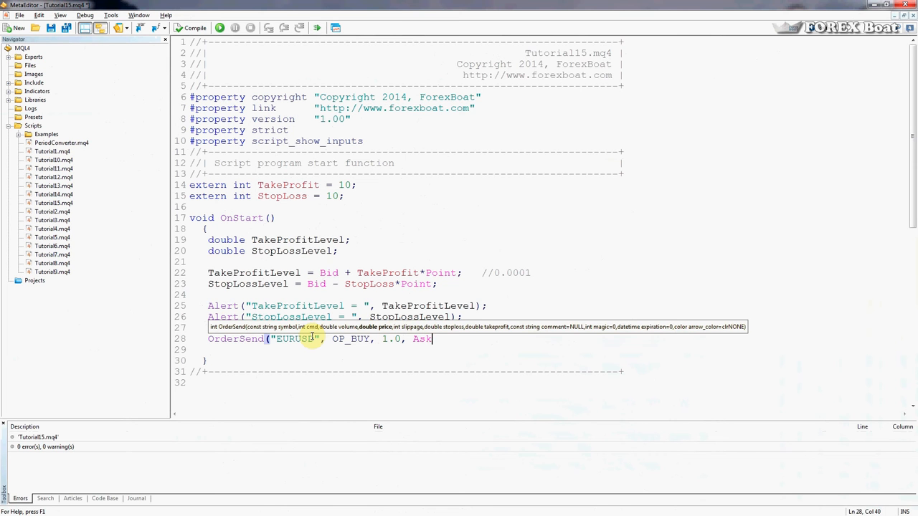
pyautogui.write(',')
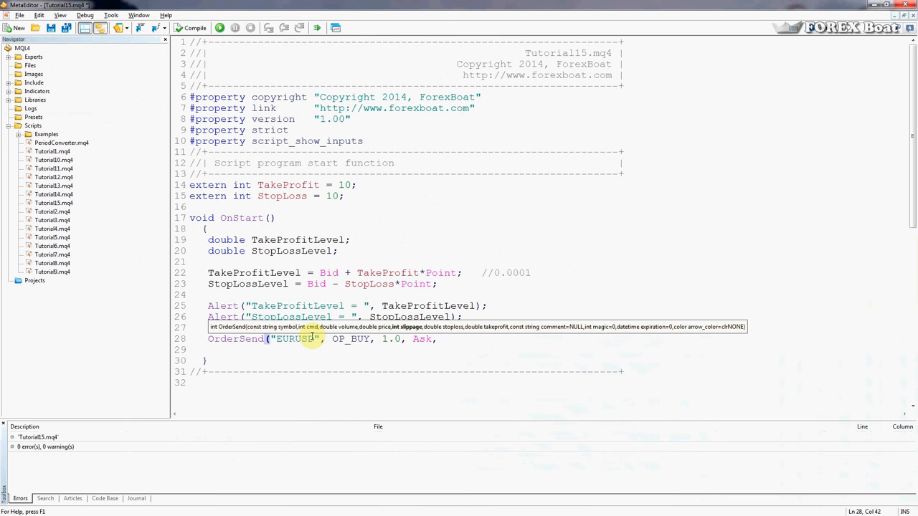
pyautogui.write('10')
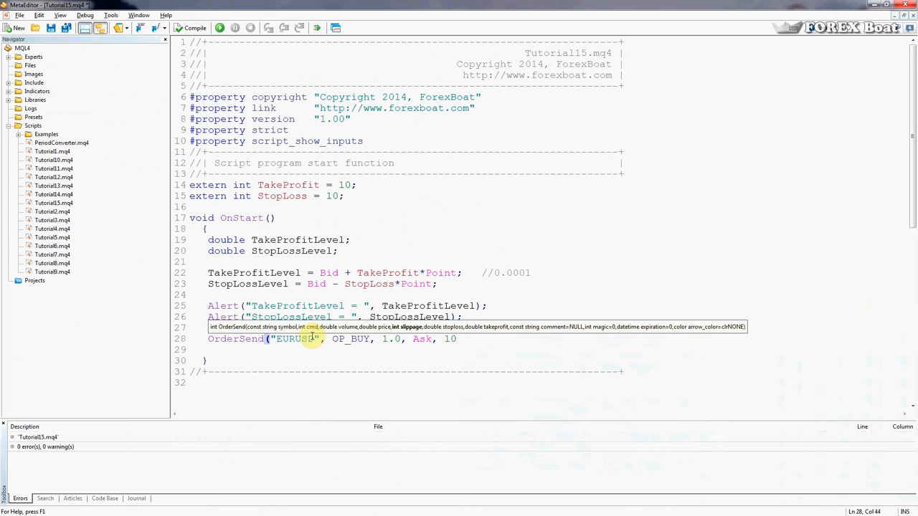
pyautogui.write(',')
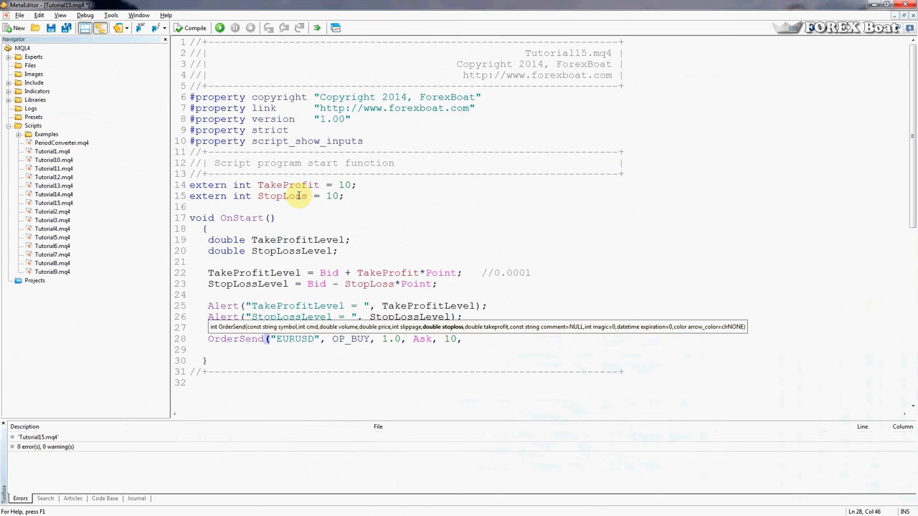
pyautogui.moveTo(287, 201)
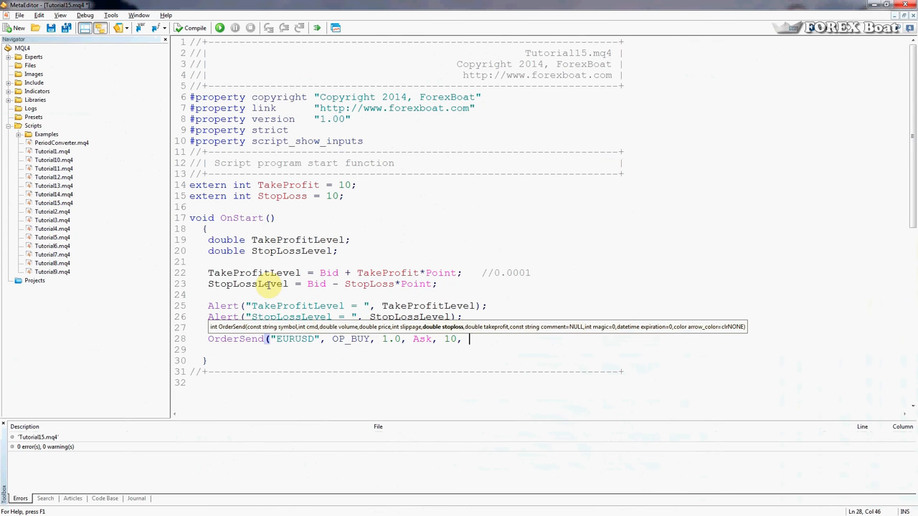
# Add StopLossLevel, TakeProfitLevel and the comment "My 1st Order!" to close the call
pyautogui.write('StopLossLevel')
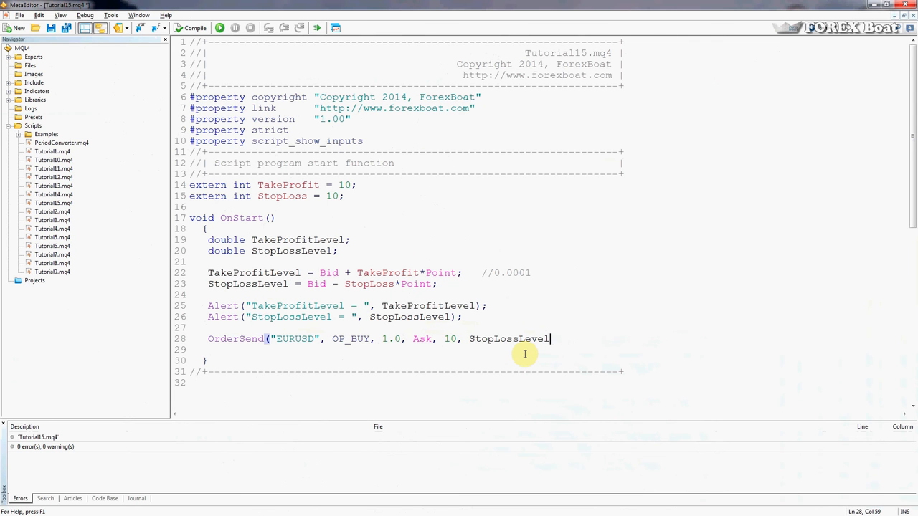
pyautogui.write(',')
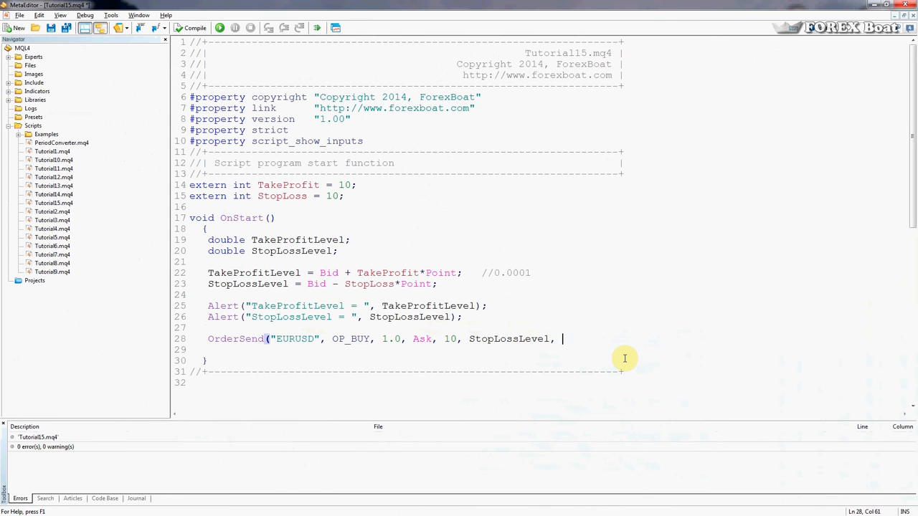
pyautogui.write('TakeProfitLevel,')
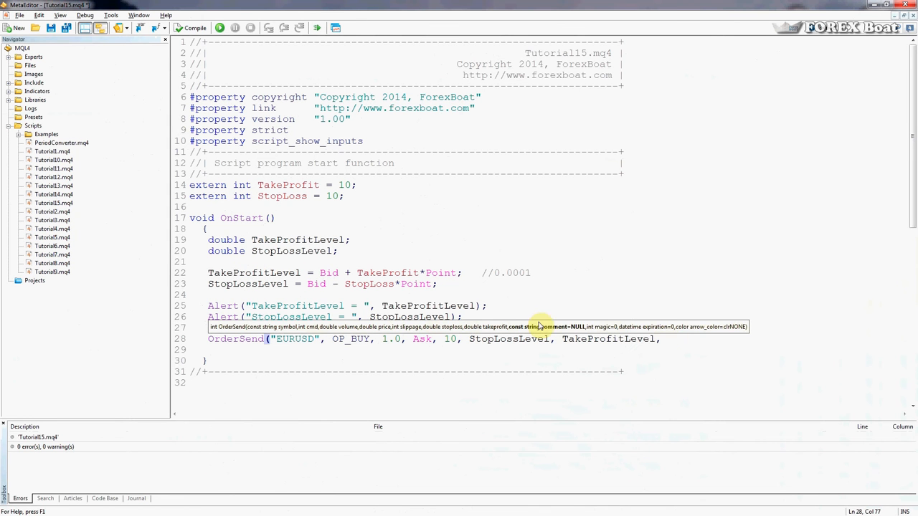
pyautogui.moveTo(705, 358)
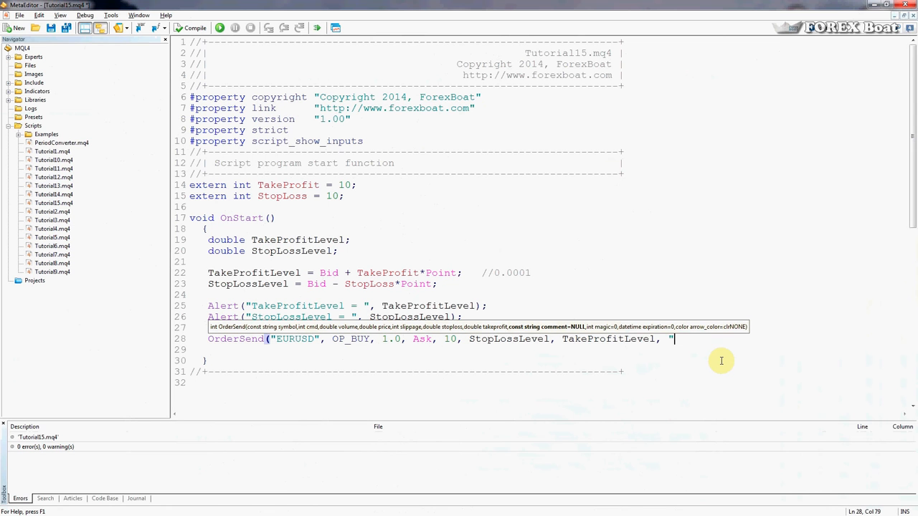
pyautogui.write('My 1')
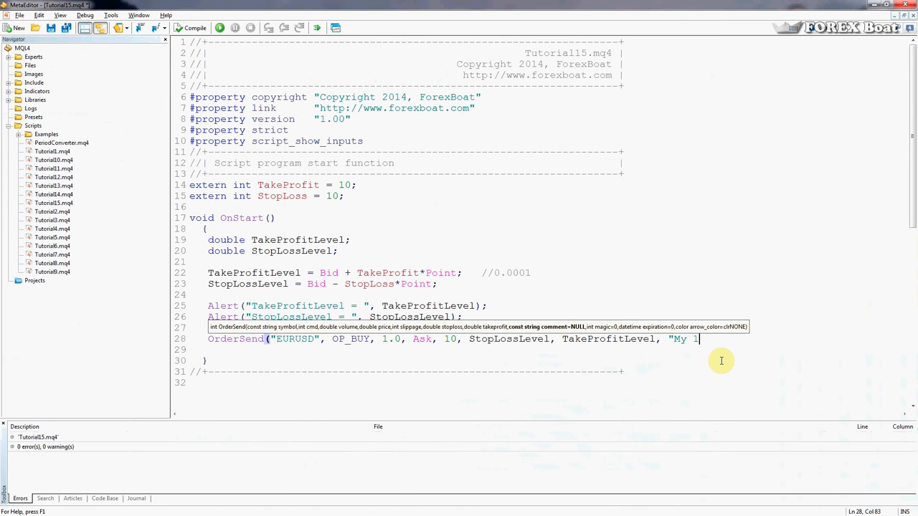
pyautogui.write('st Order')
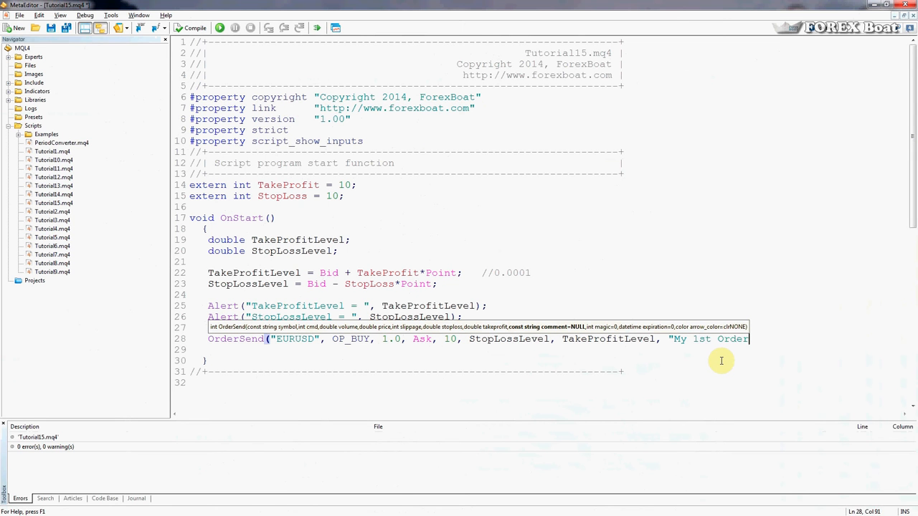
pyautogui.write('!"')
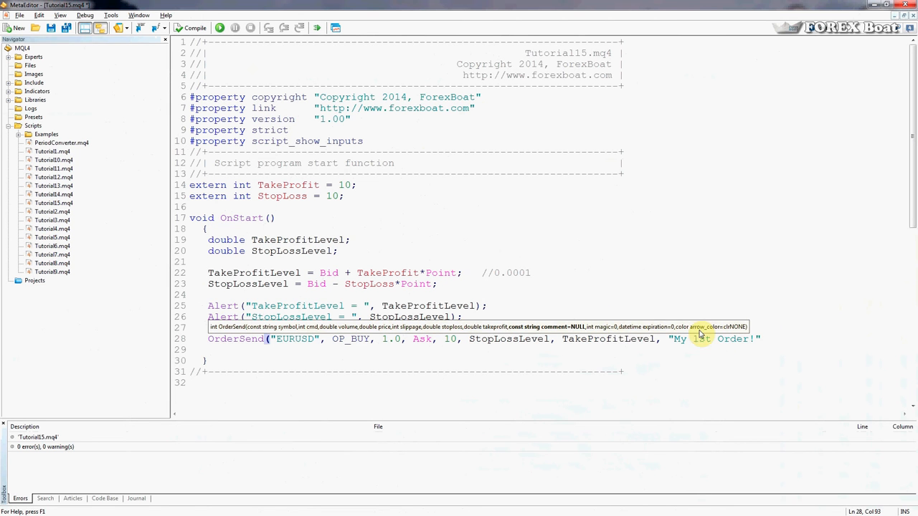
pyautogui.moveTo(789, 346)
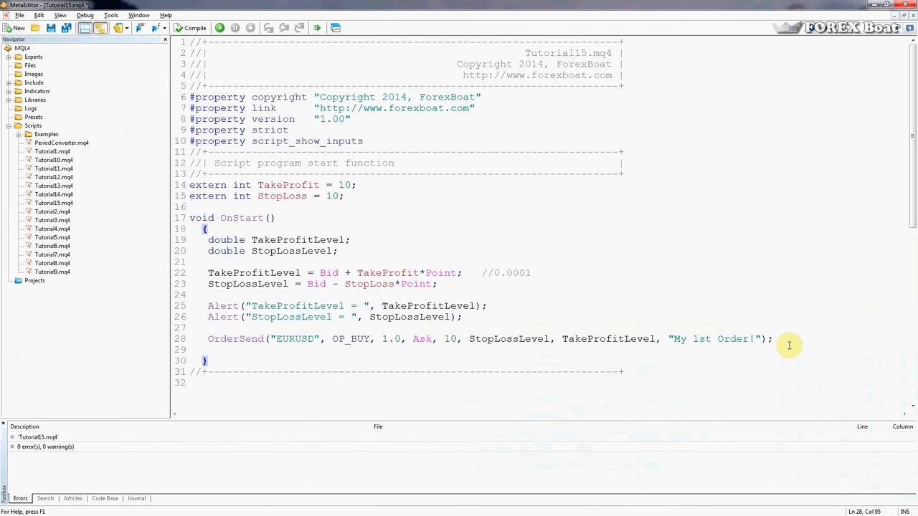
# Compile Tutorial15.mq4, getting 0 errors and one OrderSend return-value warning
pyautogui.click(191, 27)
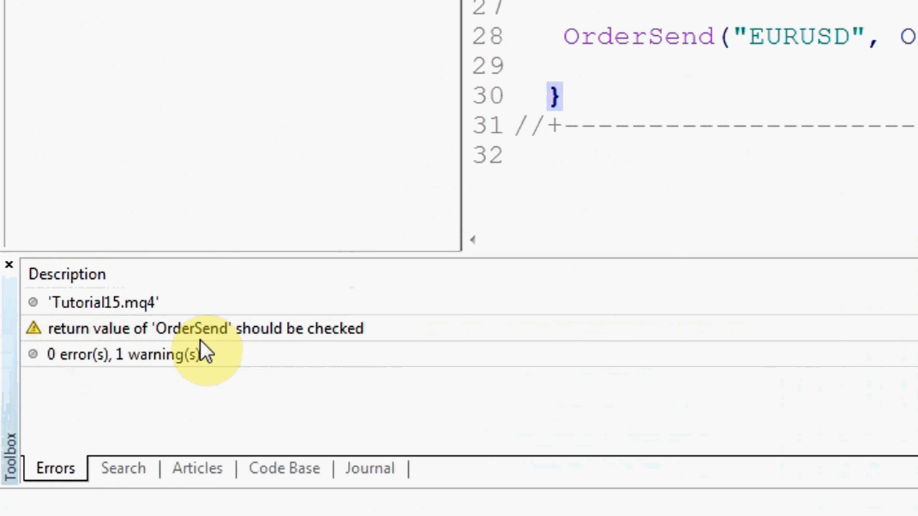
pyautogui.moveTo(165, 376)
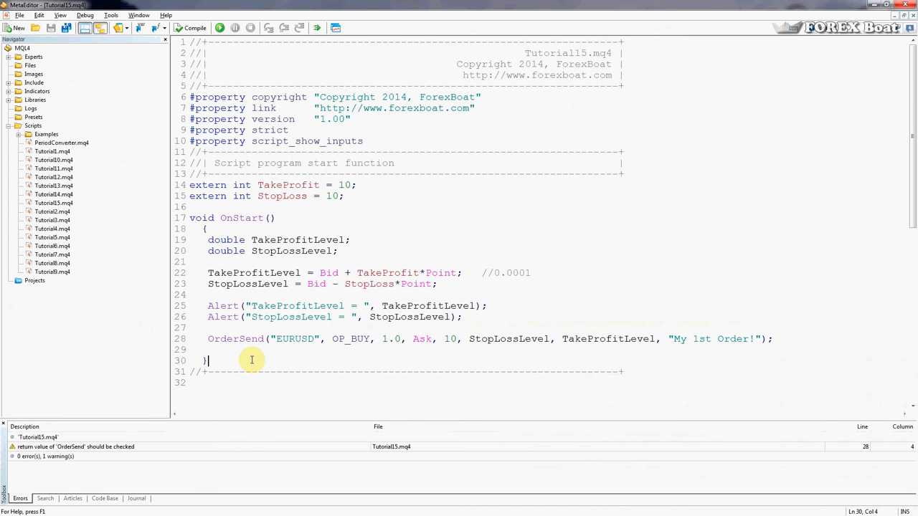
pyautogui.moveTo(86, 467)
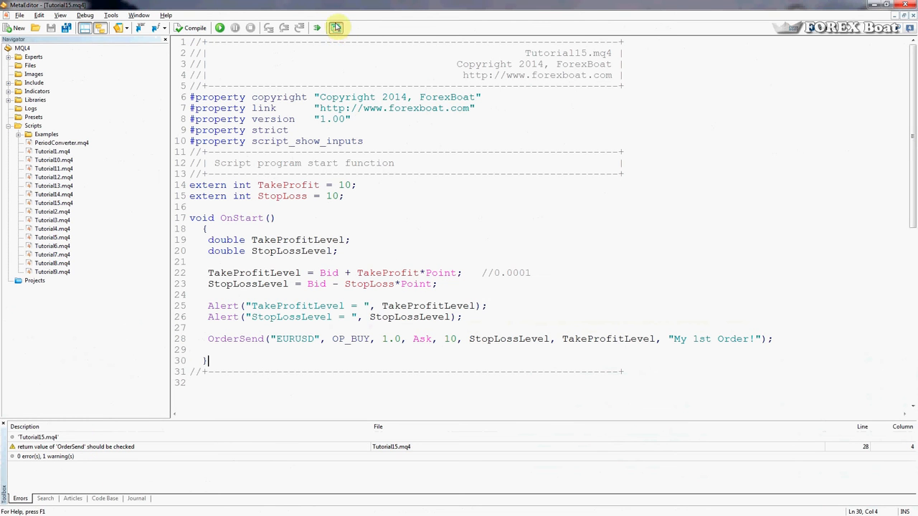
# Switch to MetaTrader 4, open an EURUSD H1 chart and zoom in on its bars
pyautogui.click(336, 27)
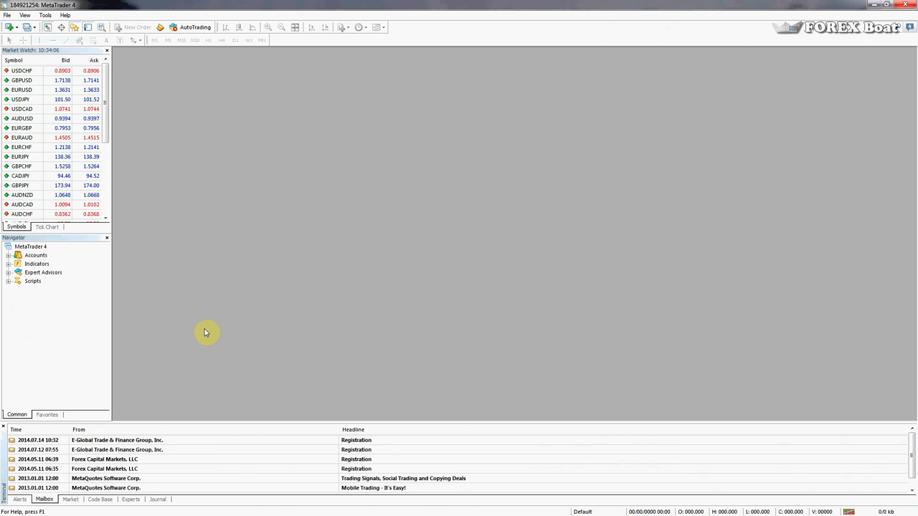
pyautogui.moveTo(54, 133)
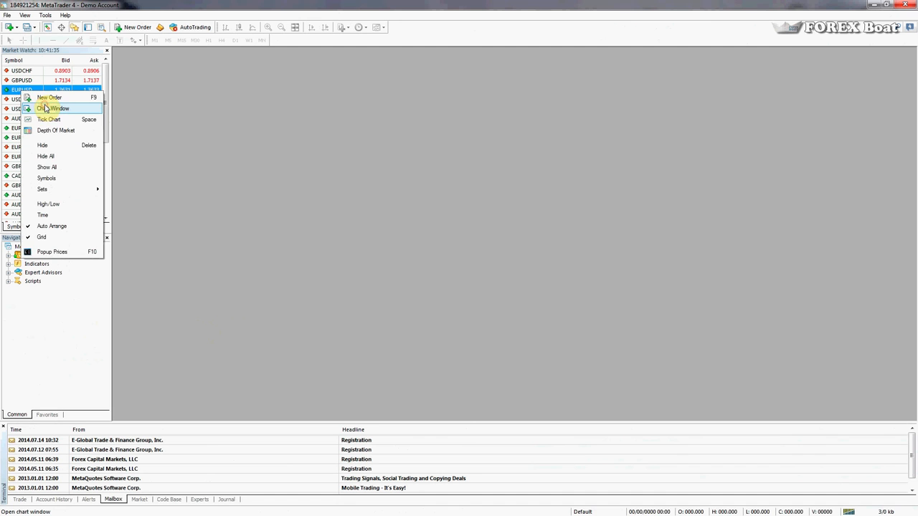
pyautogui.click(51, 109)
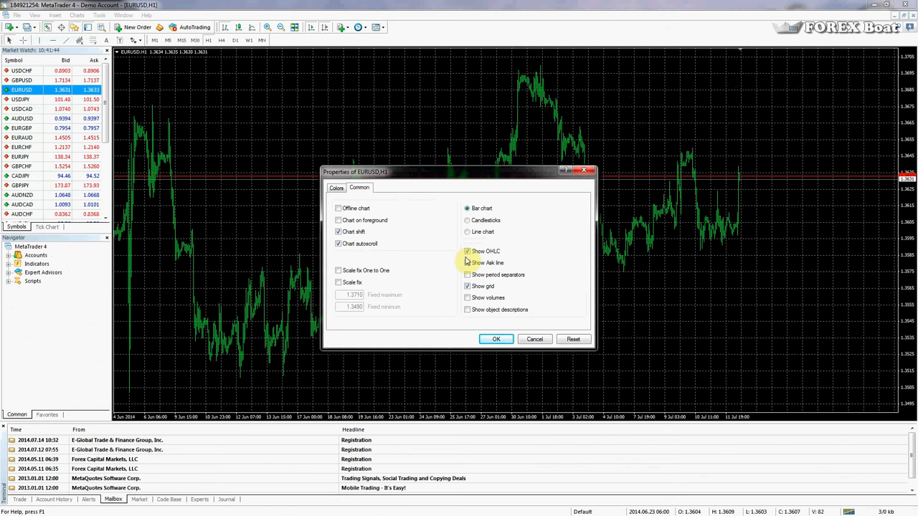
pyautogui.click(495, 338)
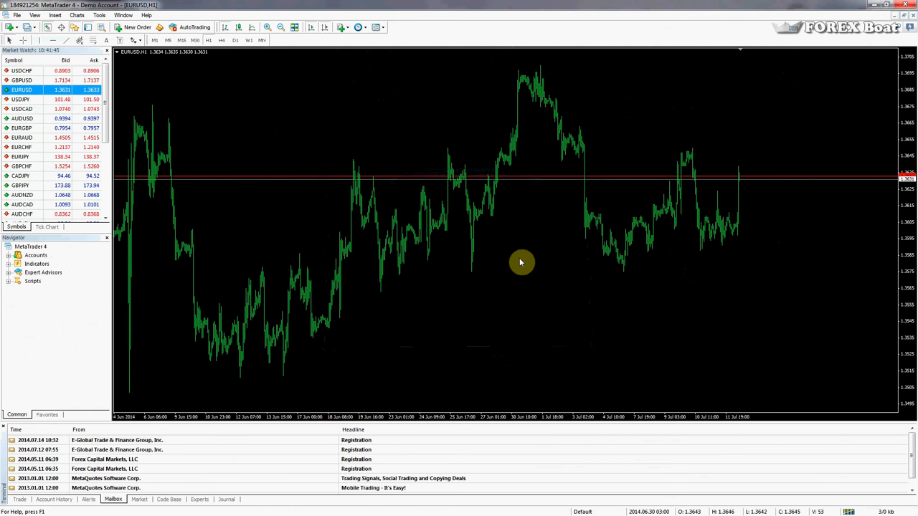
pyautogui.click(326, 27)
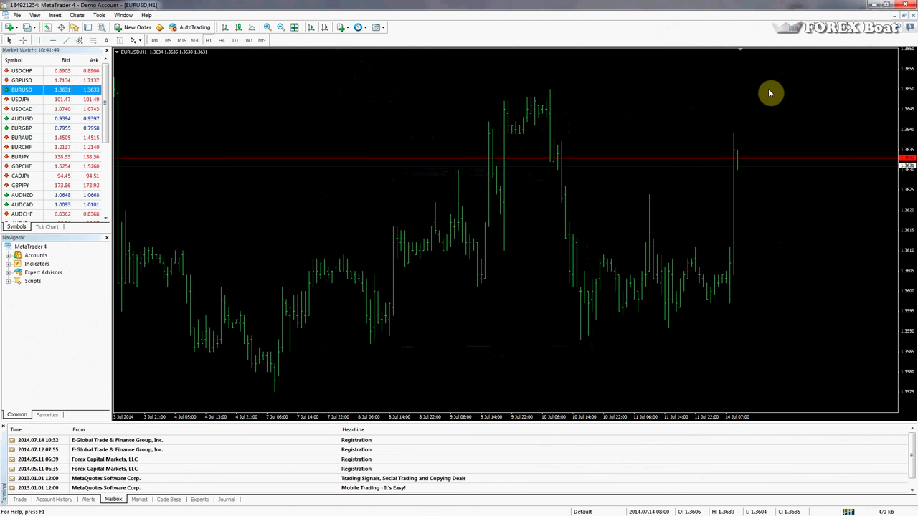
pyautogui.moveTo(57, 249)
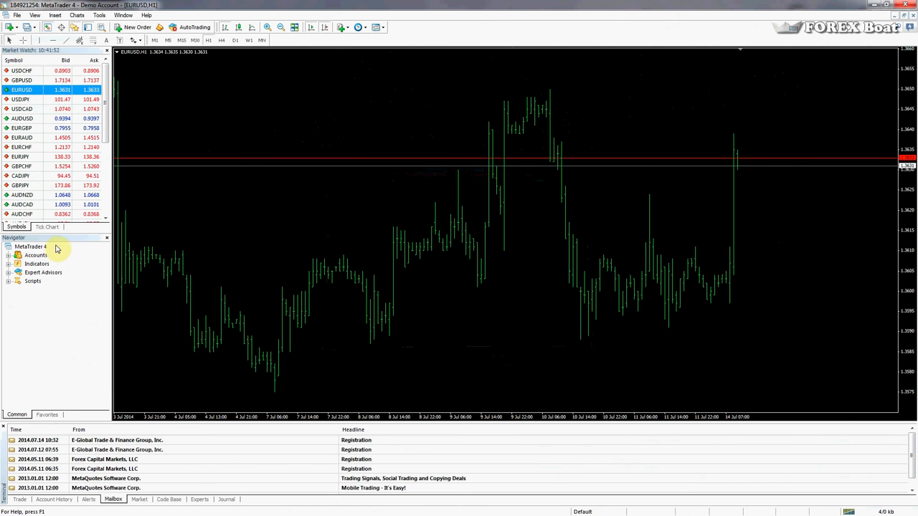
pyautogui.moveTo(176, 265)
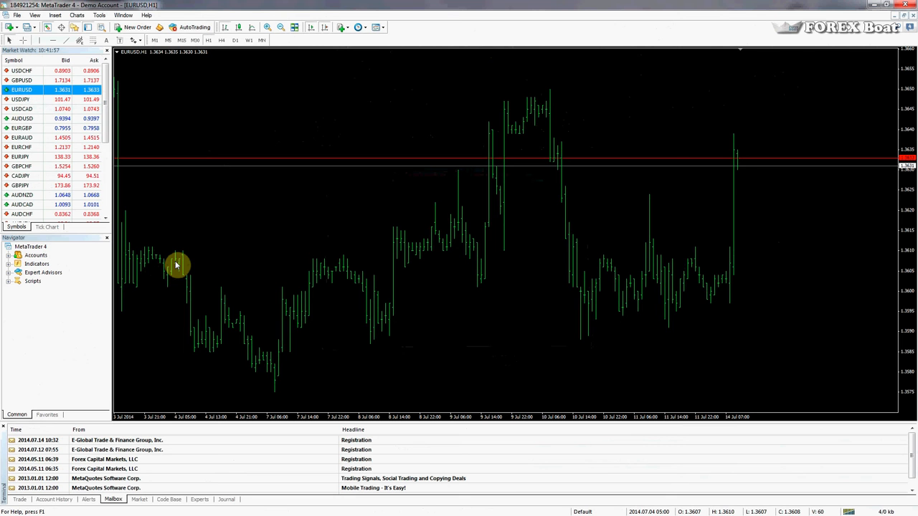
pyautogui.moveTo(267, 299)
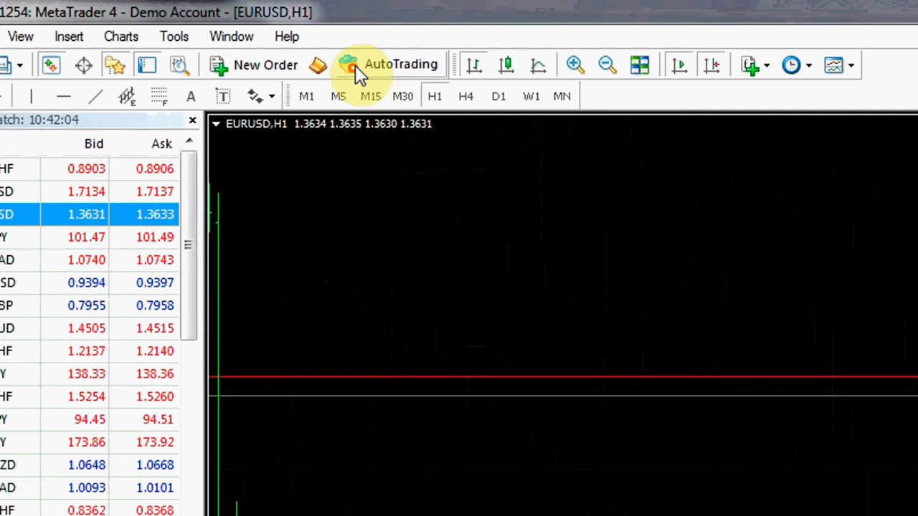
pyautogui.moveTo(355, 72)
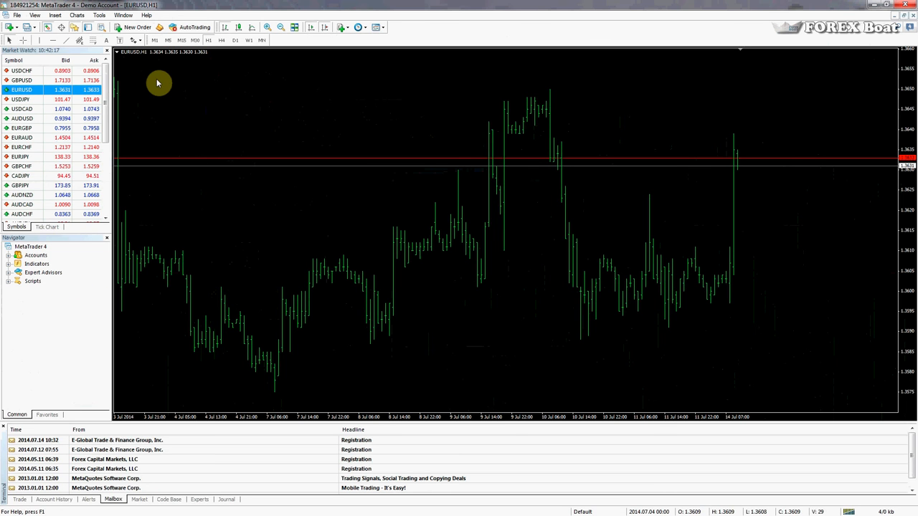
pyautogui.moveTo(201, 78)
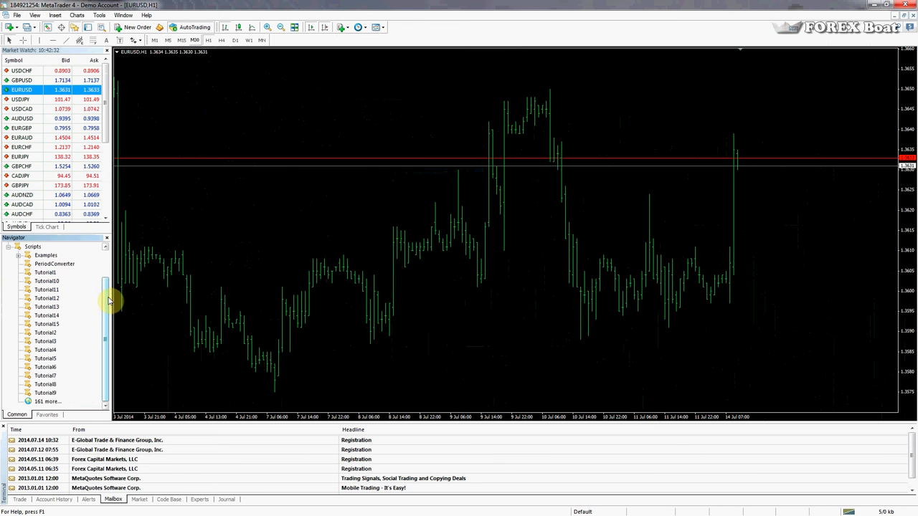
# Check the empty Trade tab and Account History, then select the Tutorial15 script
pyautogui.click(46, 324)
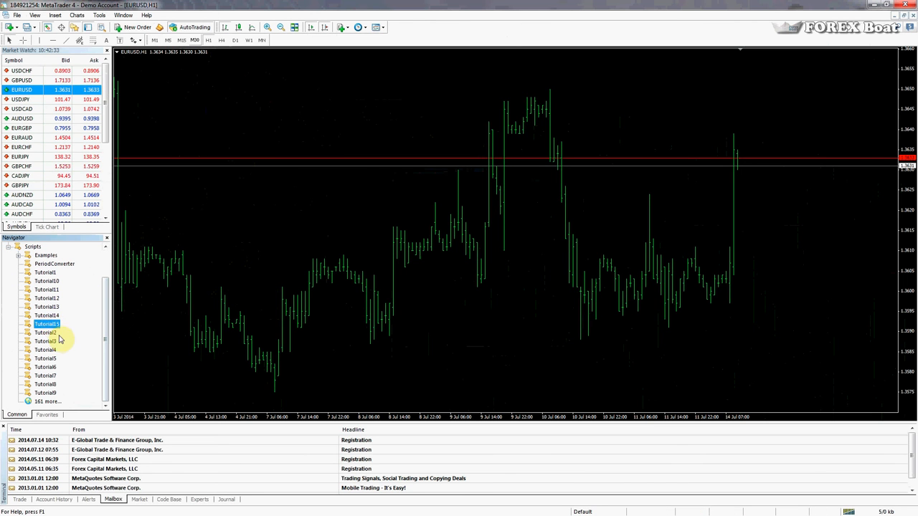
pyautogui.click(19, 500)
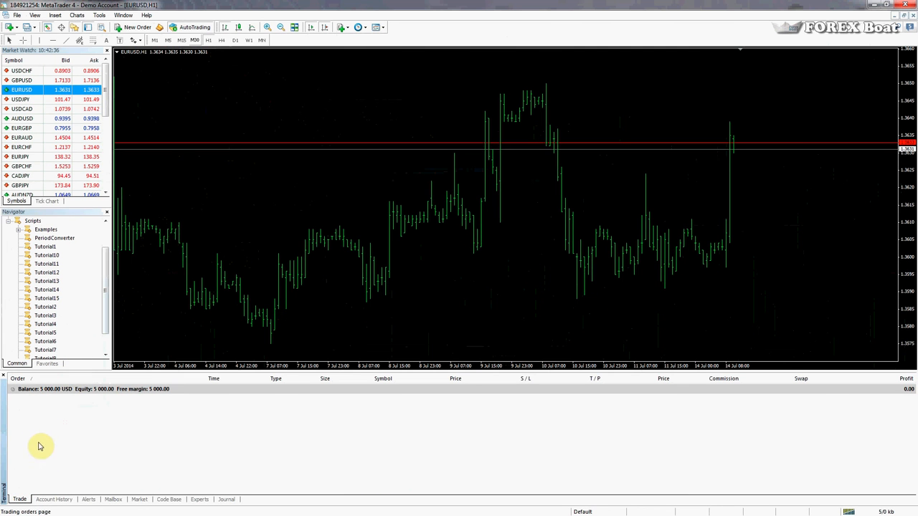
pyautogui.moveTo(134, 437)
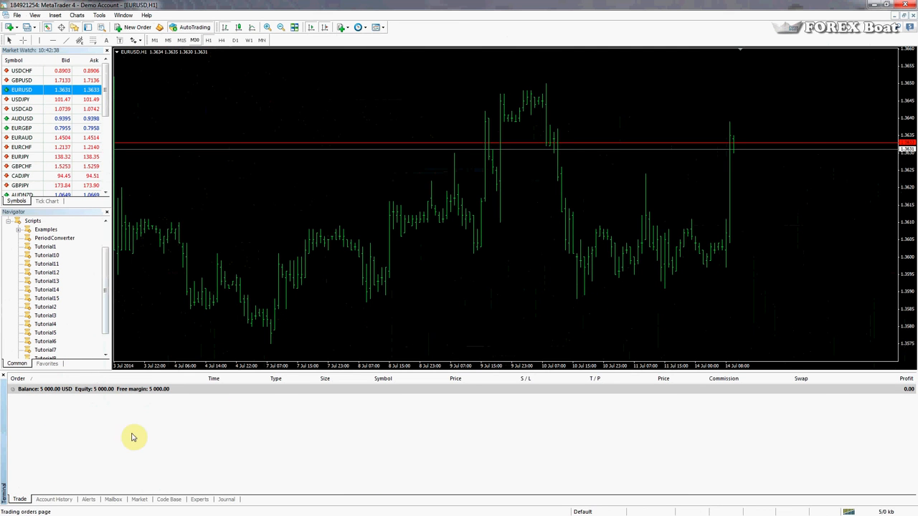
pyautogui.moveTo(45, 394)
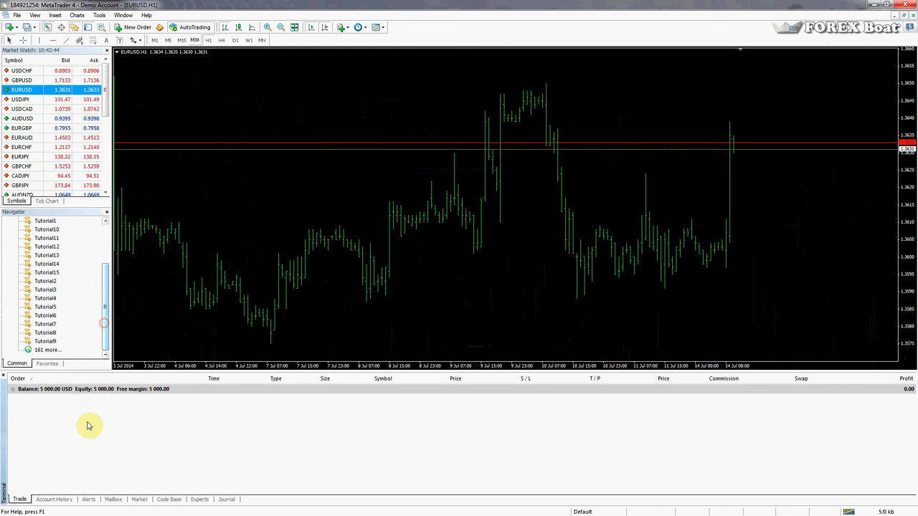
pyautogui.moveTo(78, 408)
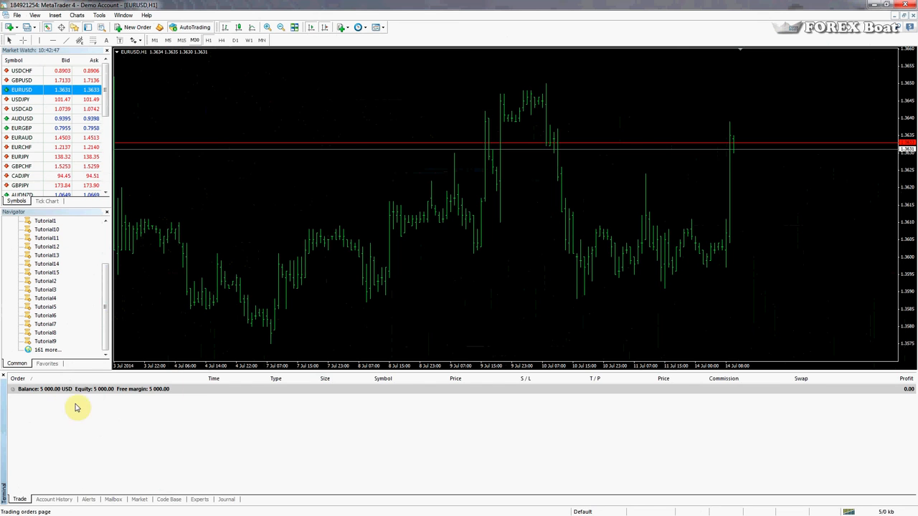
pyautogui.click(53, 499)
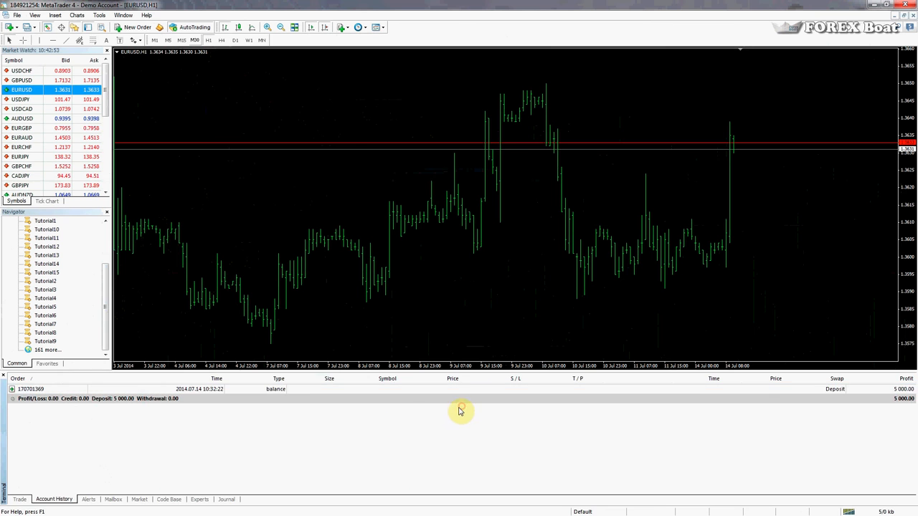
pyautogui.click(19, 499)
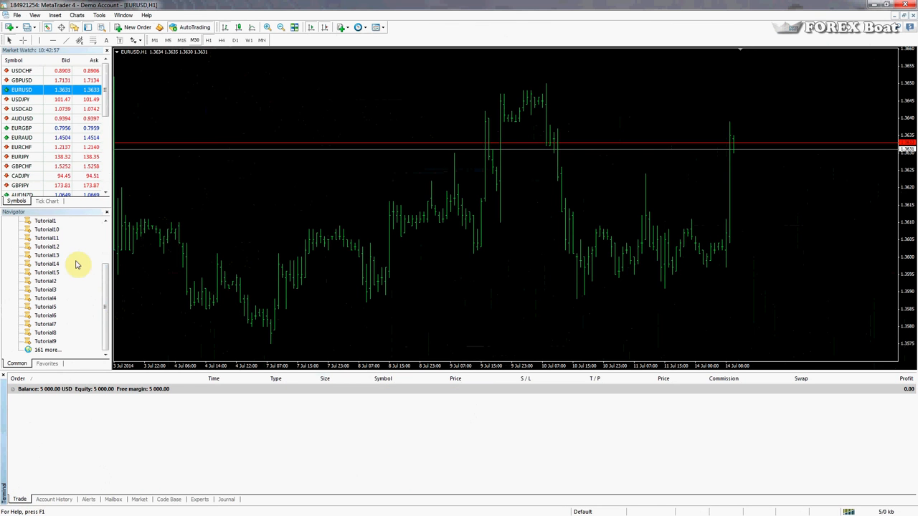
pyautogui.click(46, 273)
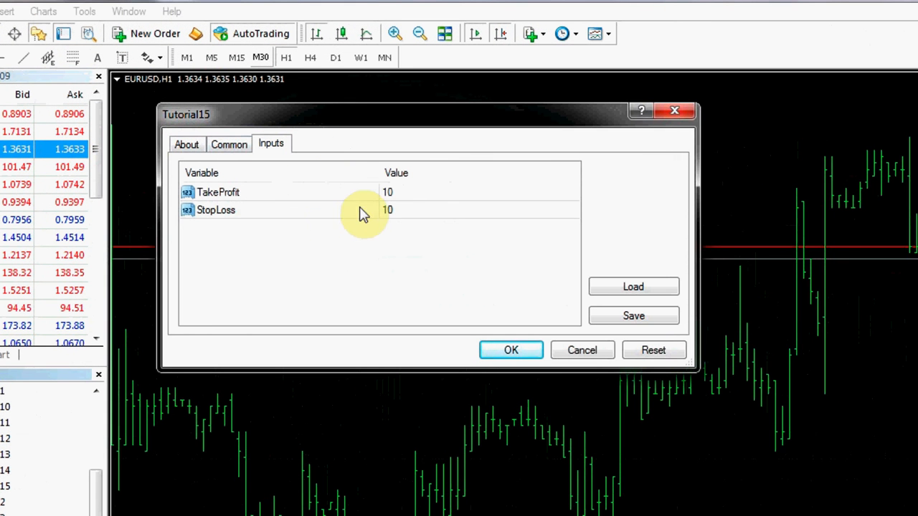
pyautogui.moveTo(445, 233)
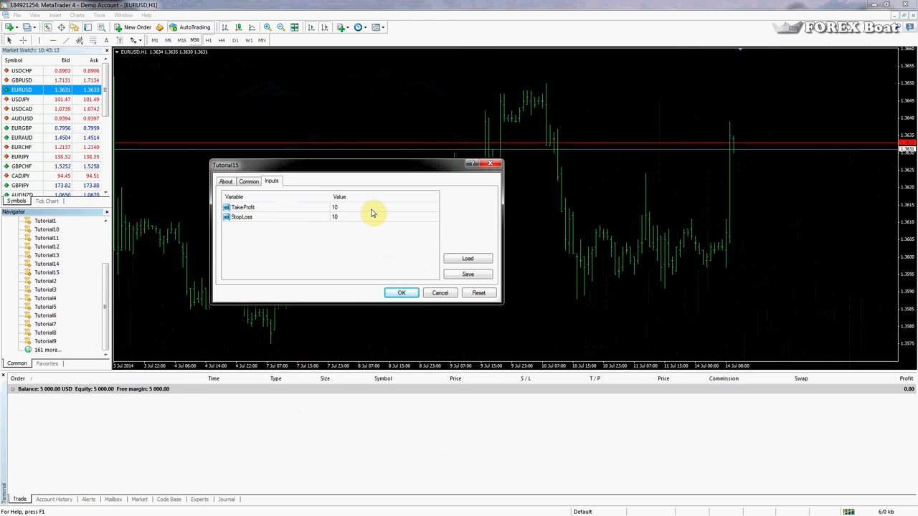
pyautogui.moveTo(418, 281)
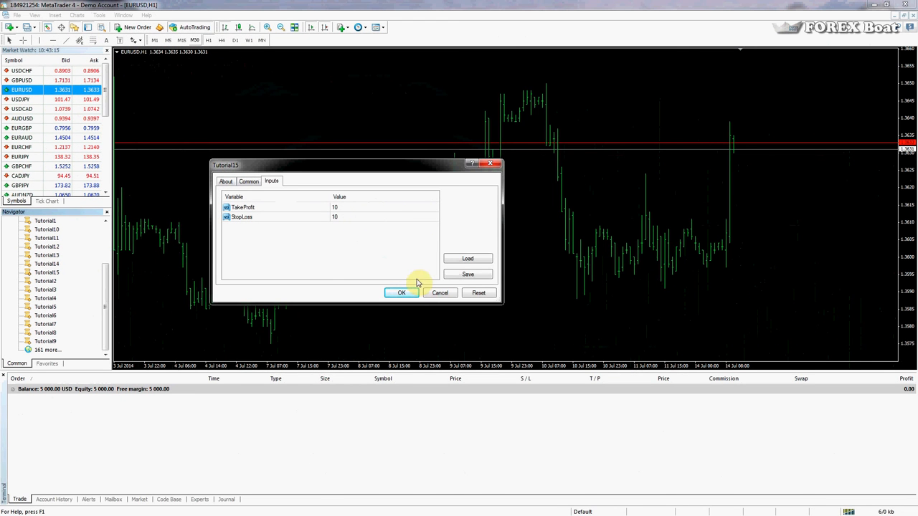
# Run Tutorial15 with TakeProfit and StopLoss at 10, opening a 1.00-lot EURUSD buy
pyautogui.click(401, 292)
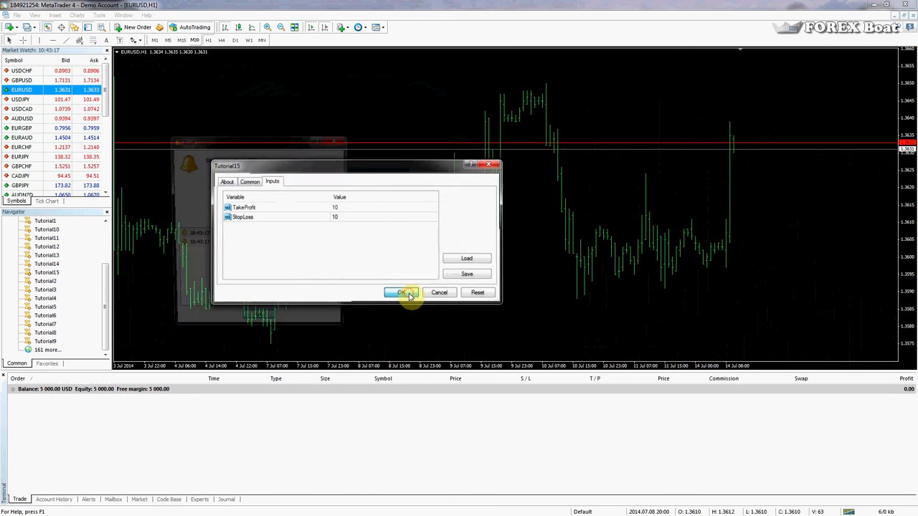
pyautogui.click(400, 292)
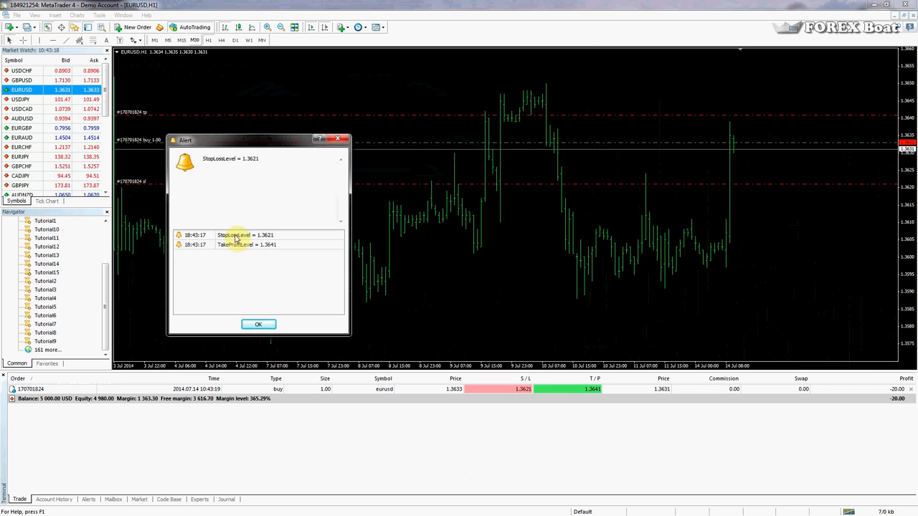
pyautogui.moveTo(615, 143)
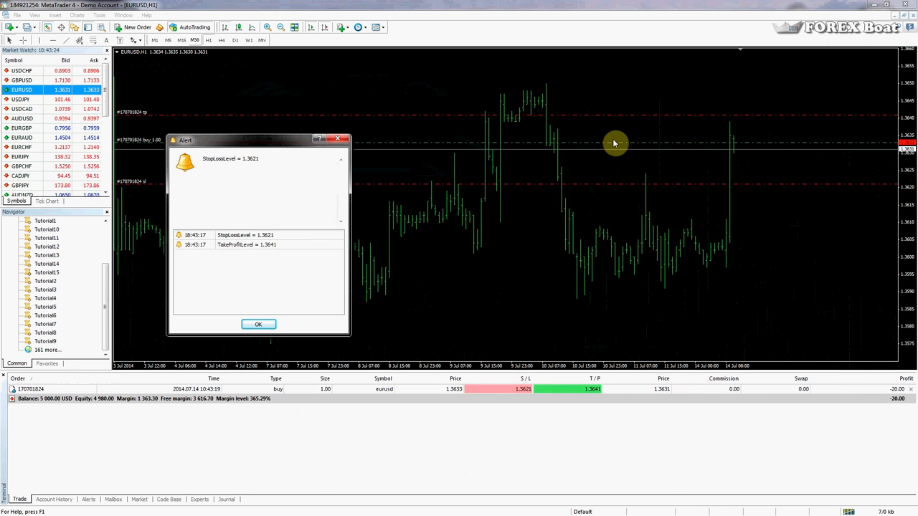
pyautogui.moveTo(679, 190)
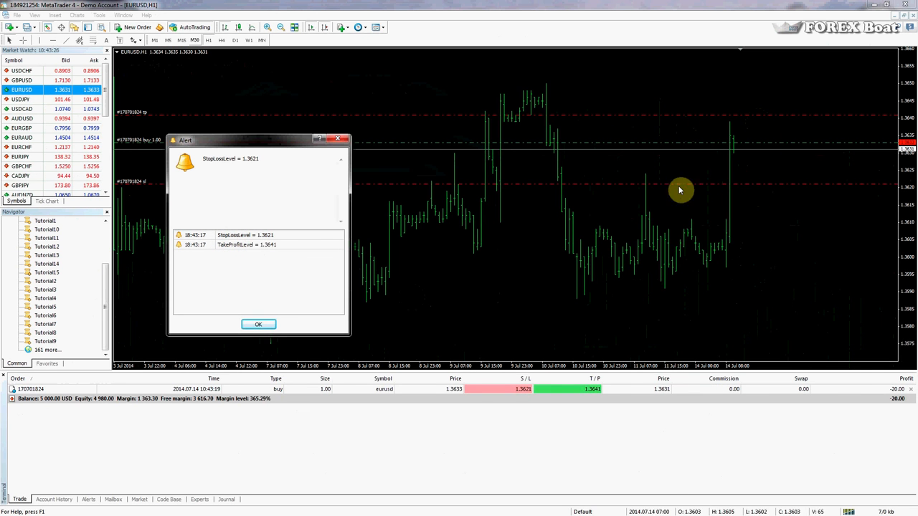
pyautogui.moveTo(550, 202)
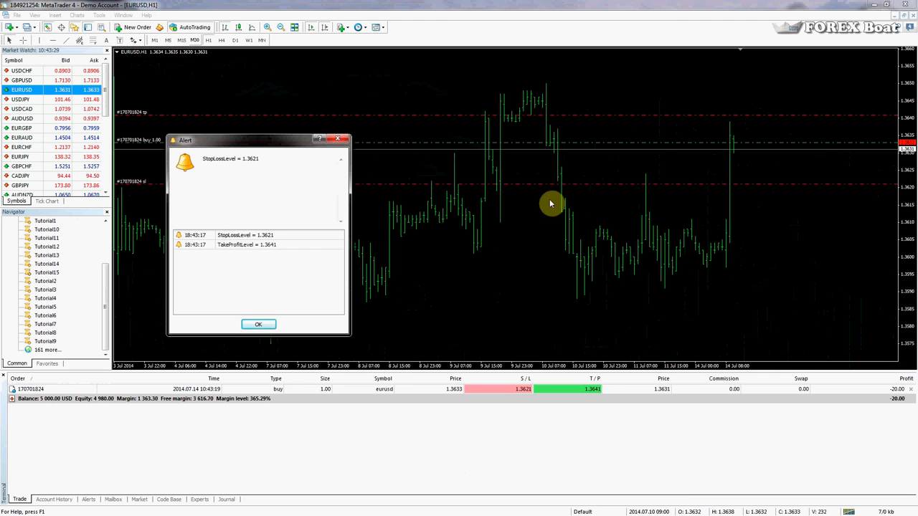
pyautogui.rightClick(735, 388)
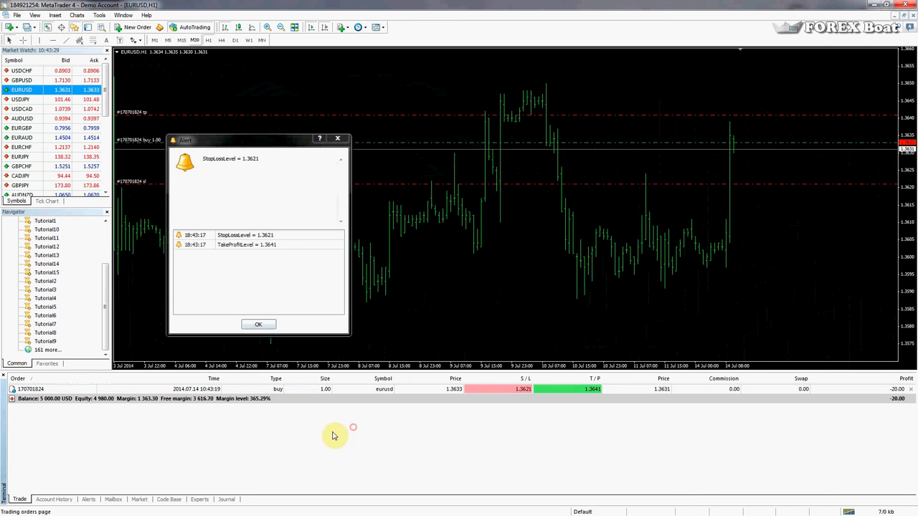
pyautogui.click(369, 388)
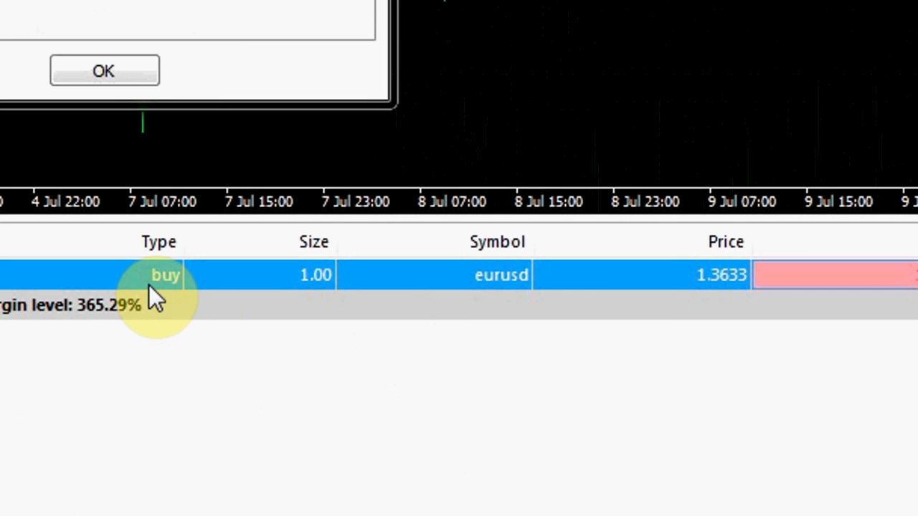
pyautogui.moveTo(341, 280)
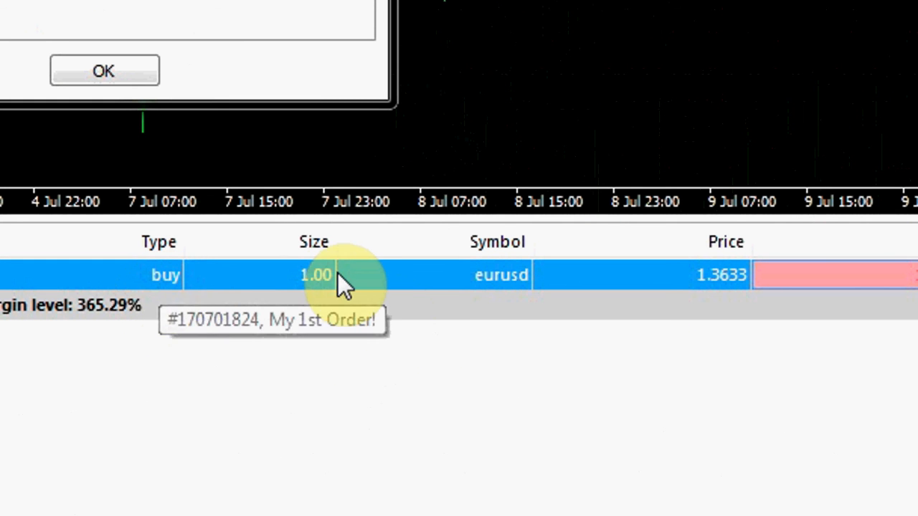
pyautogui.moveTo(301, 290)
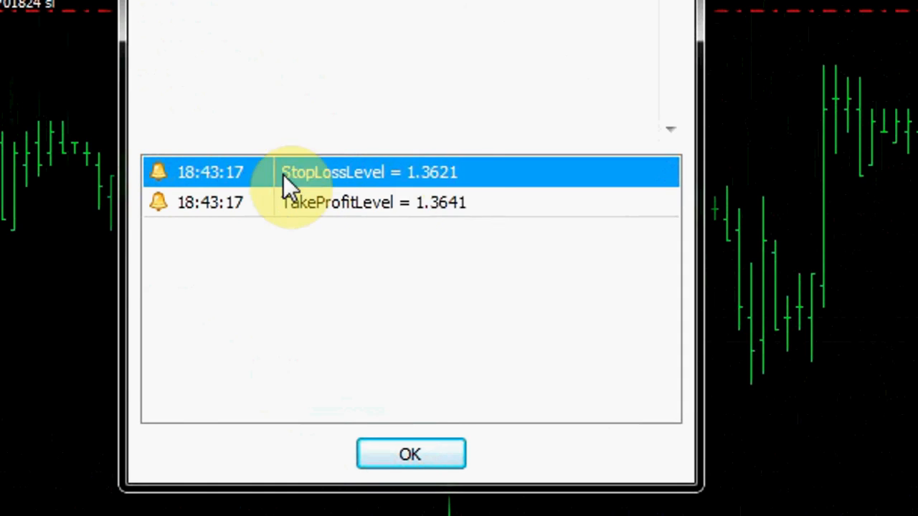
pyautogui.click(410, 454)
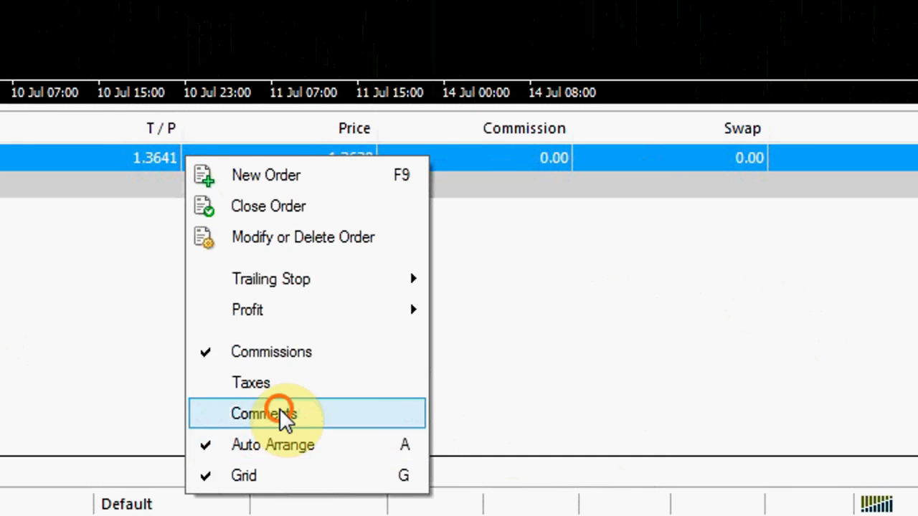
# Enable the Comments column to show "My 1st Order!" on the EURUSD buy
pyautogui.click(263, 414)
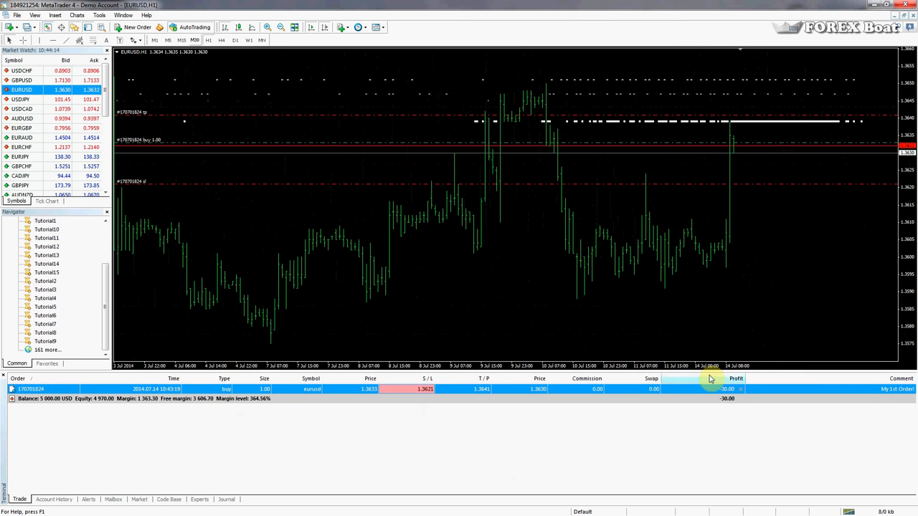
pyautogui.moveTo(620, 309)
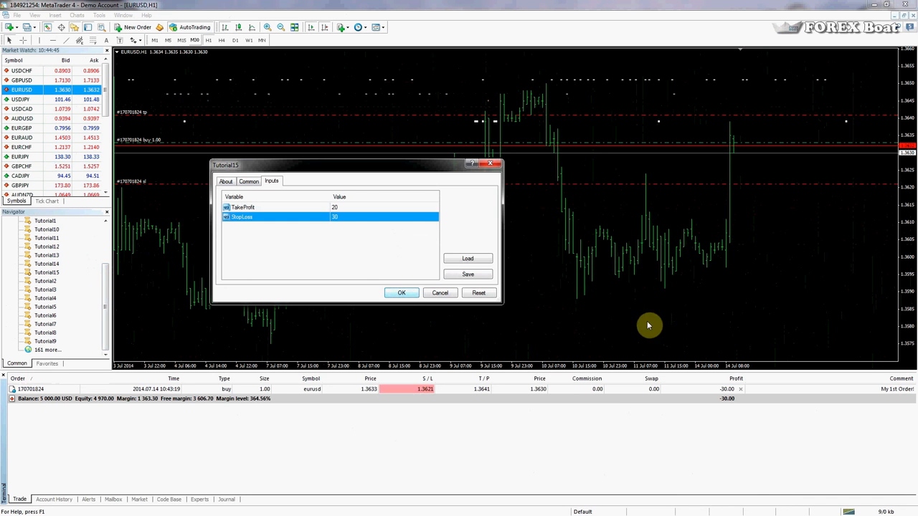
# Run Tutorial15 with TakeProfit 20 and StopLoss 30, opening a second EURUSD buy
pyautogui.click(402, 292)
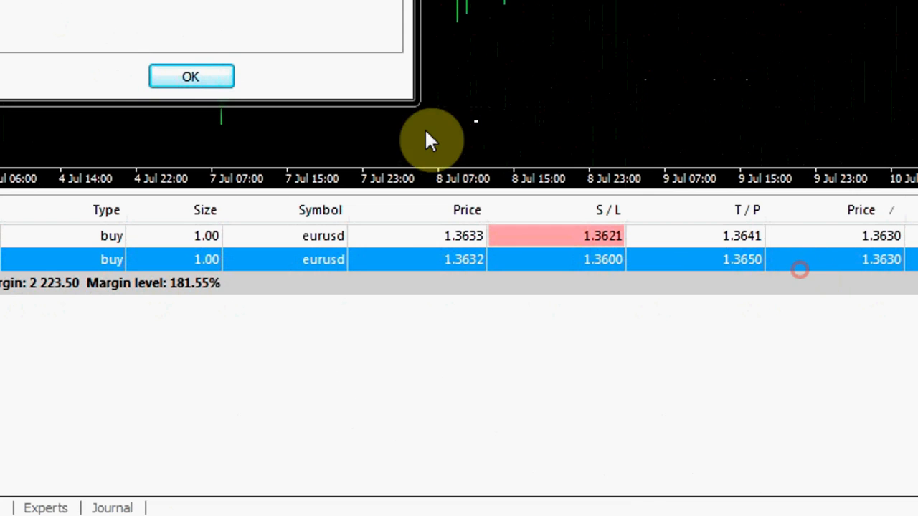
pyautogui.moveTo(32, 129)
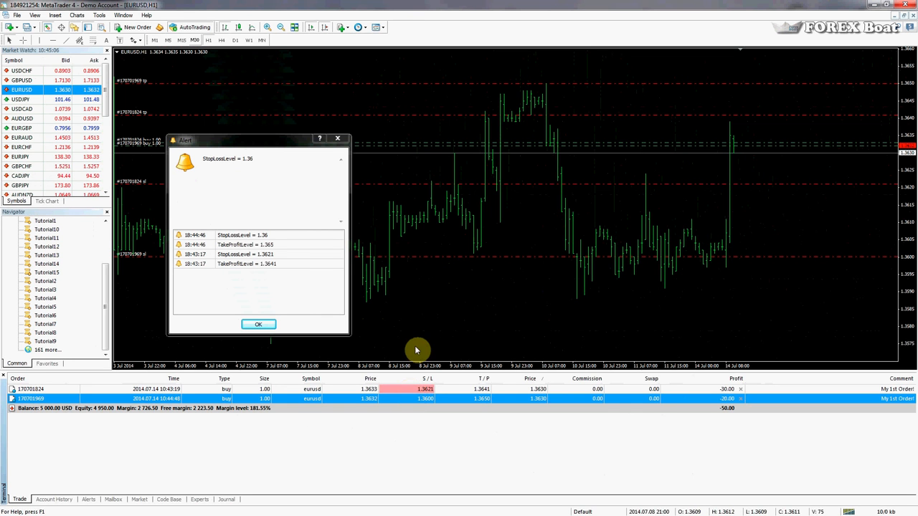
pyautogui.moveTo(425, 342)
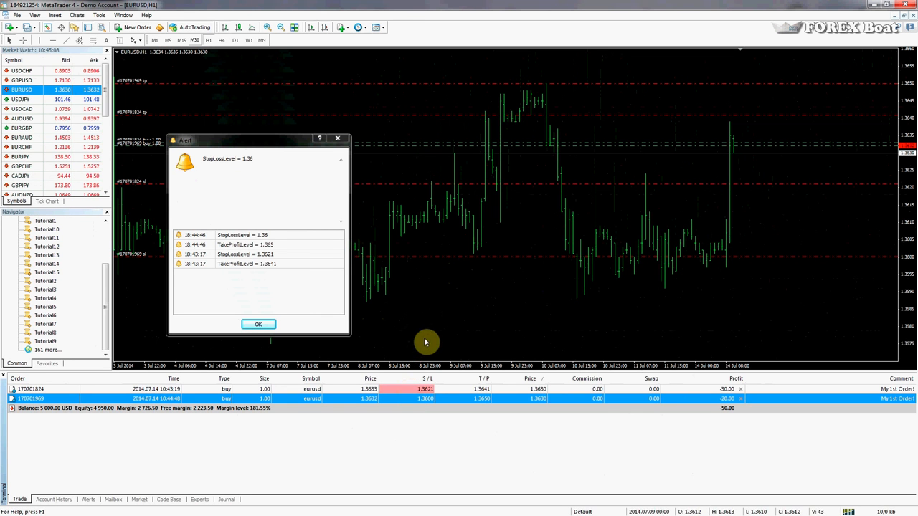
pyautogui.moveTo(609, 296)
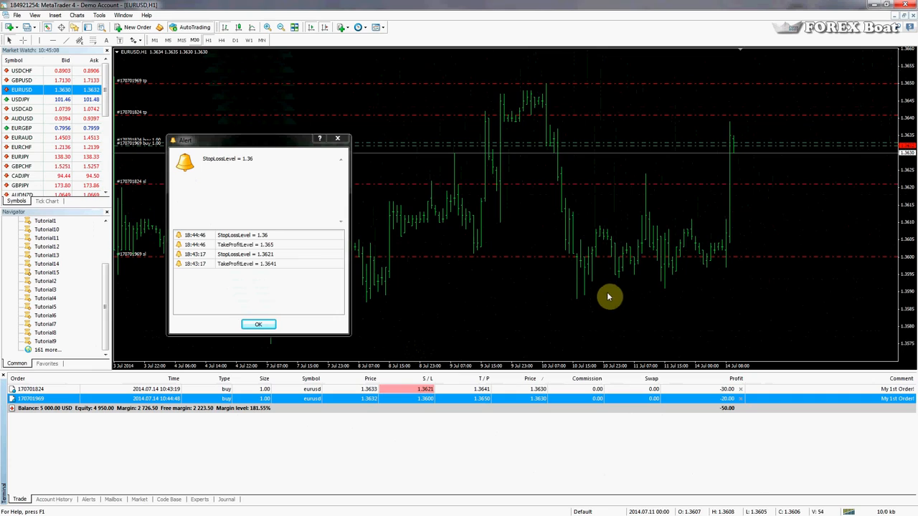